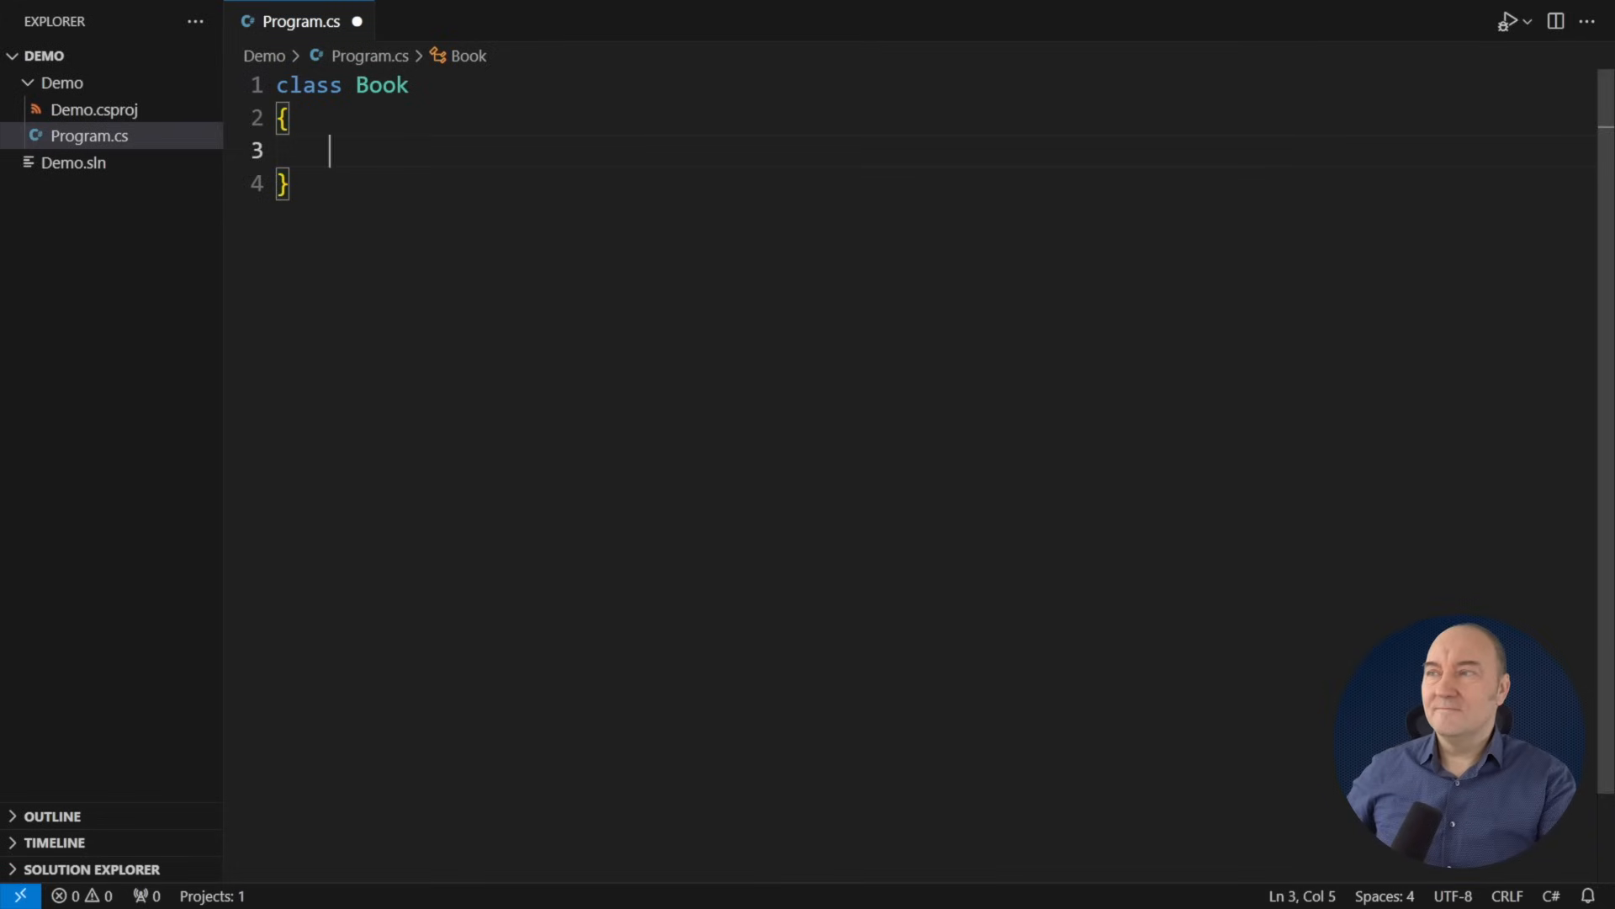
Step: Declare readonly record struct BookId(Guid Value) and give Book a public BookId Id property
{"action": "type", "text": "readonly r"}
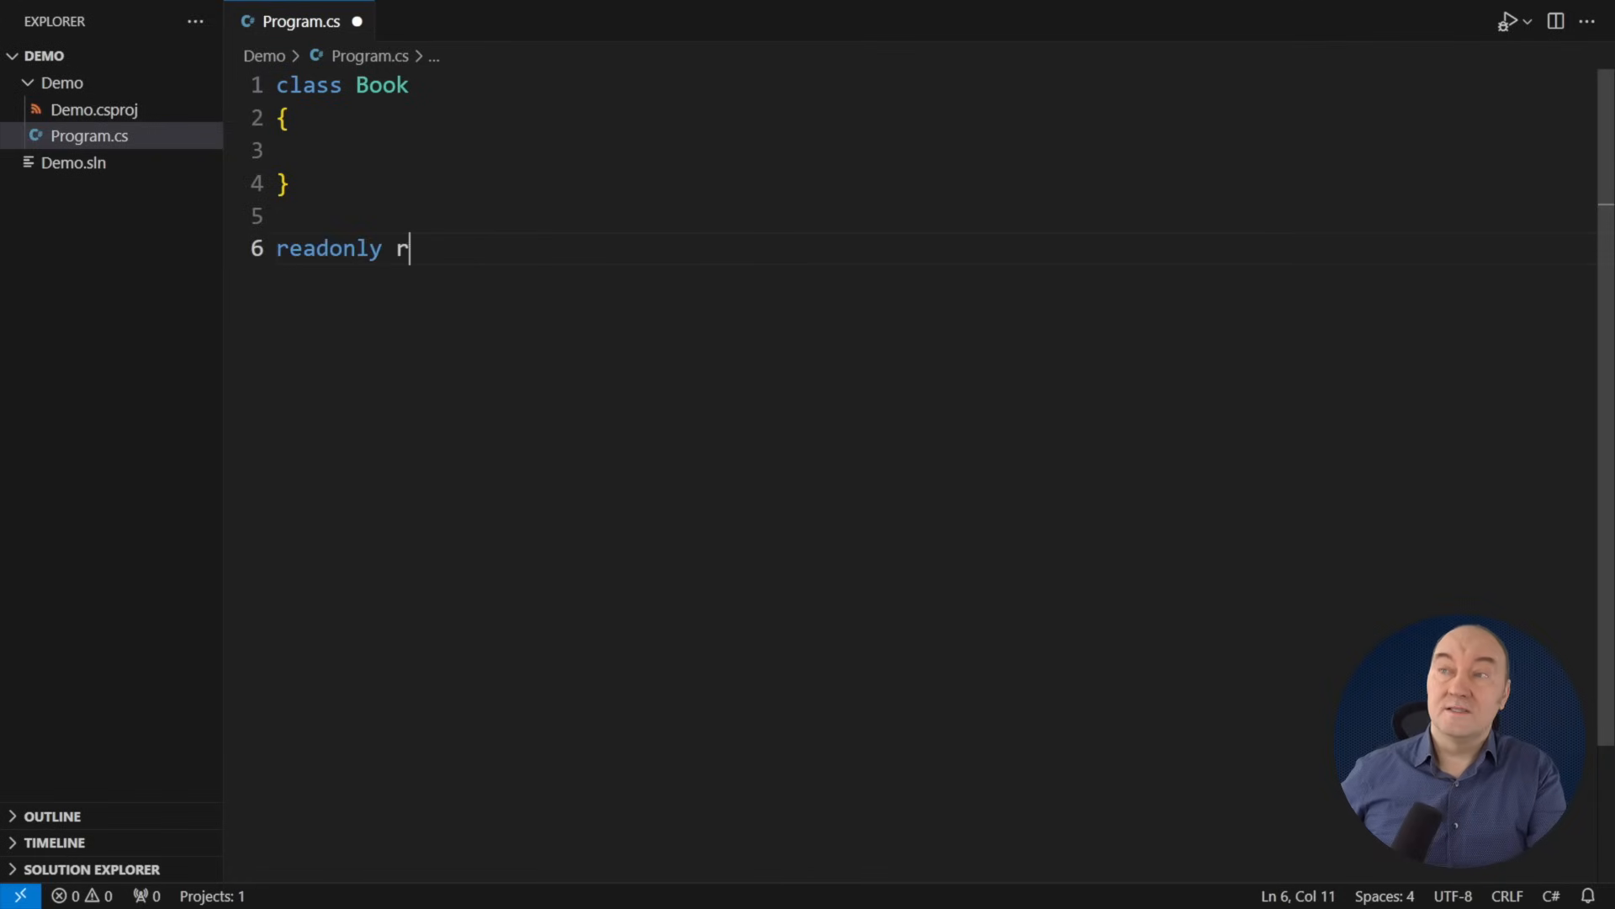
{"action": "type", "text": "ecord struct BookId(Guid Value);"}
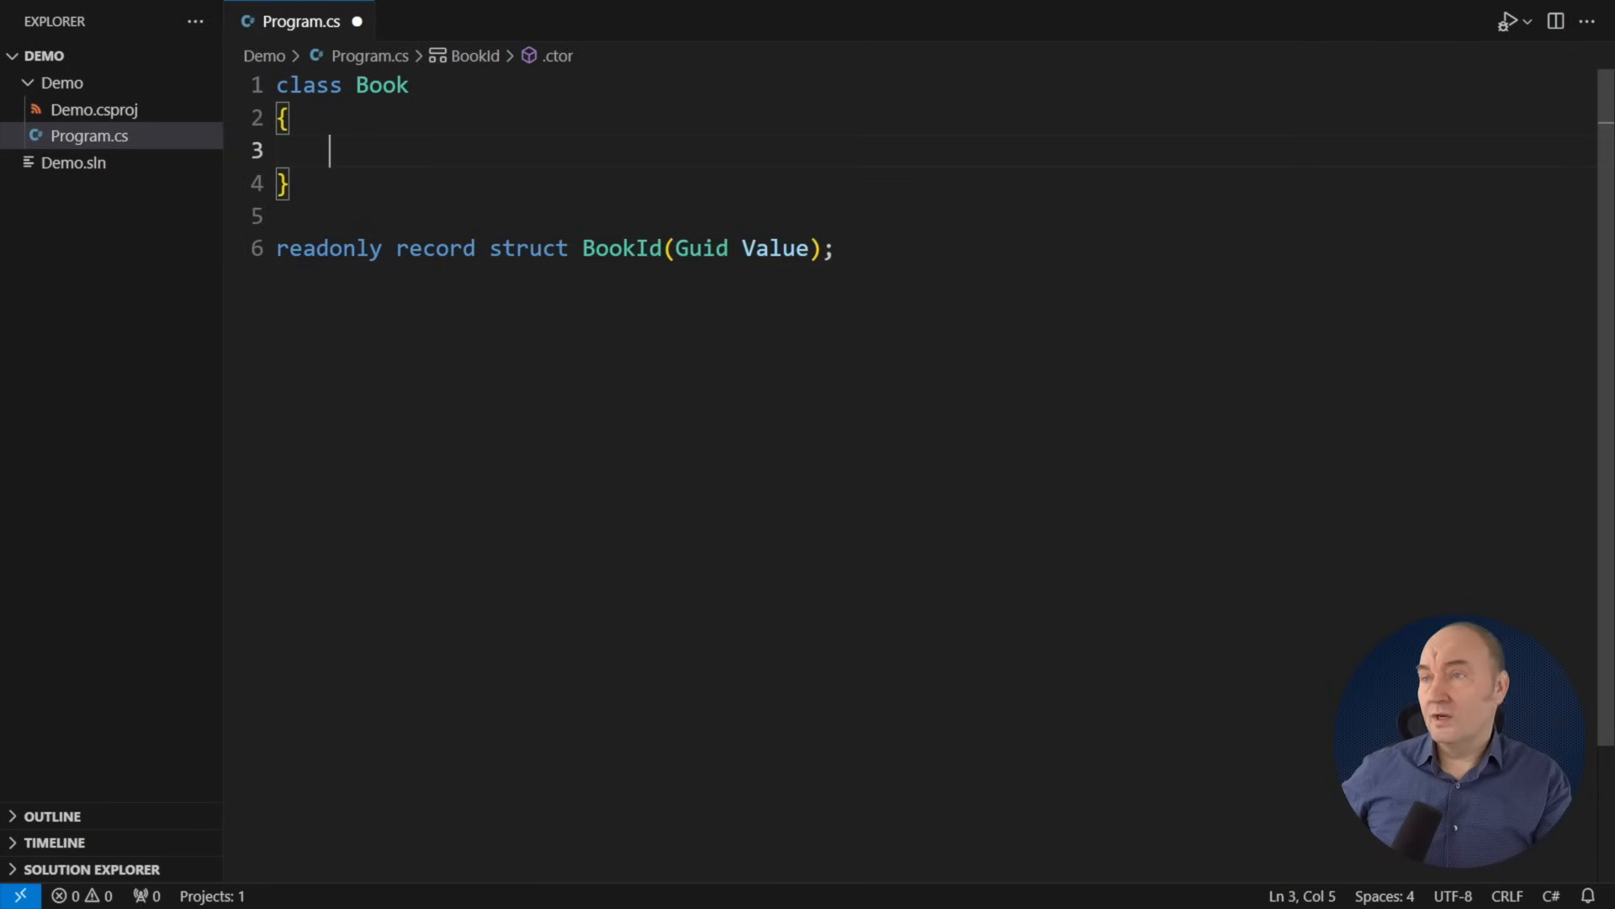
{"action": "type", "text": "public BookId Id { get; private set; }"}
{"action": "type", "text": "public Book(BookId id) => Id = id;"}
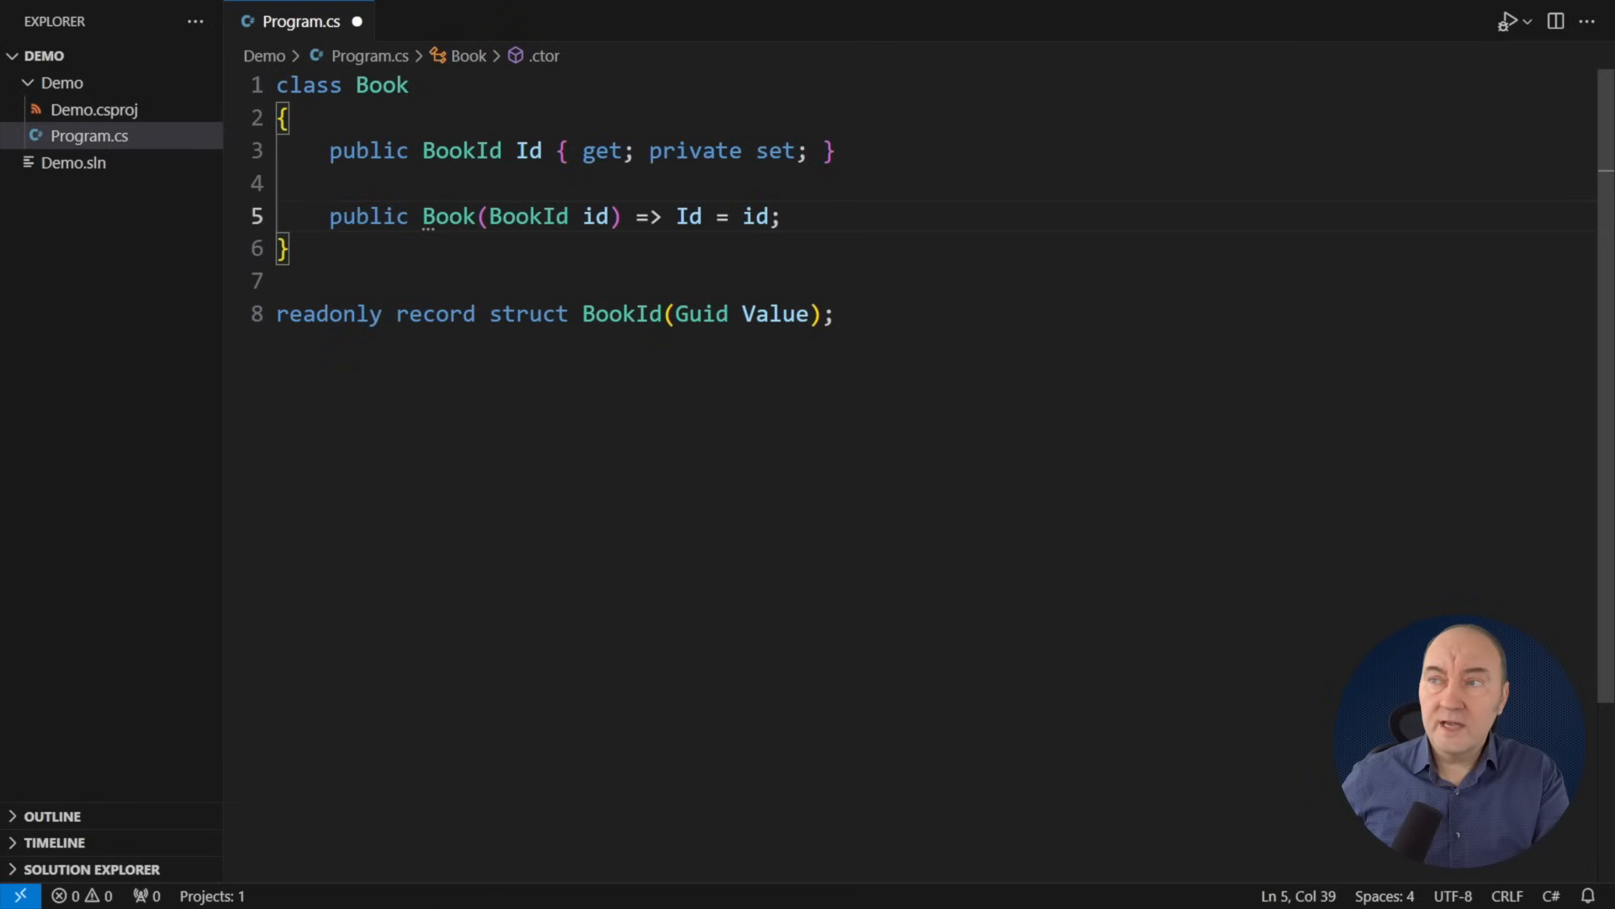
Step: Add a static Book CreateNew() factory returning new(new(Guid.NewGuid()))
{"action": "type", "text": "public static Book Crea"}
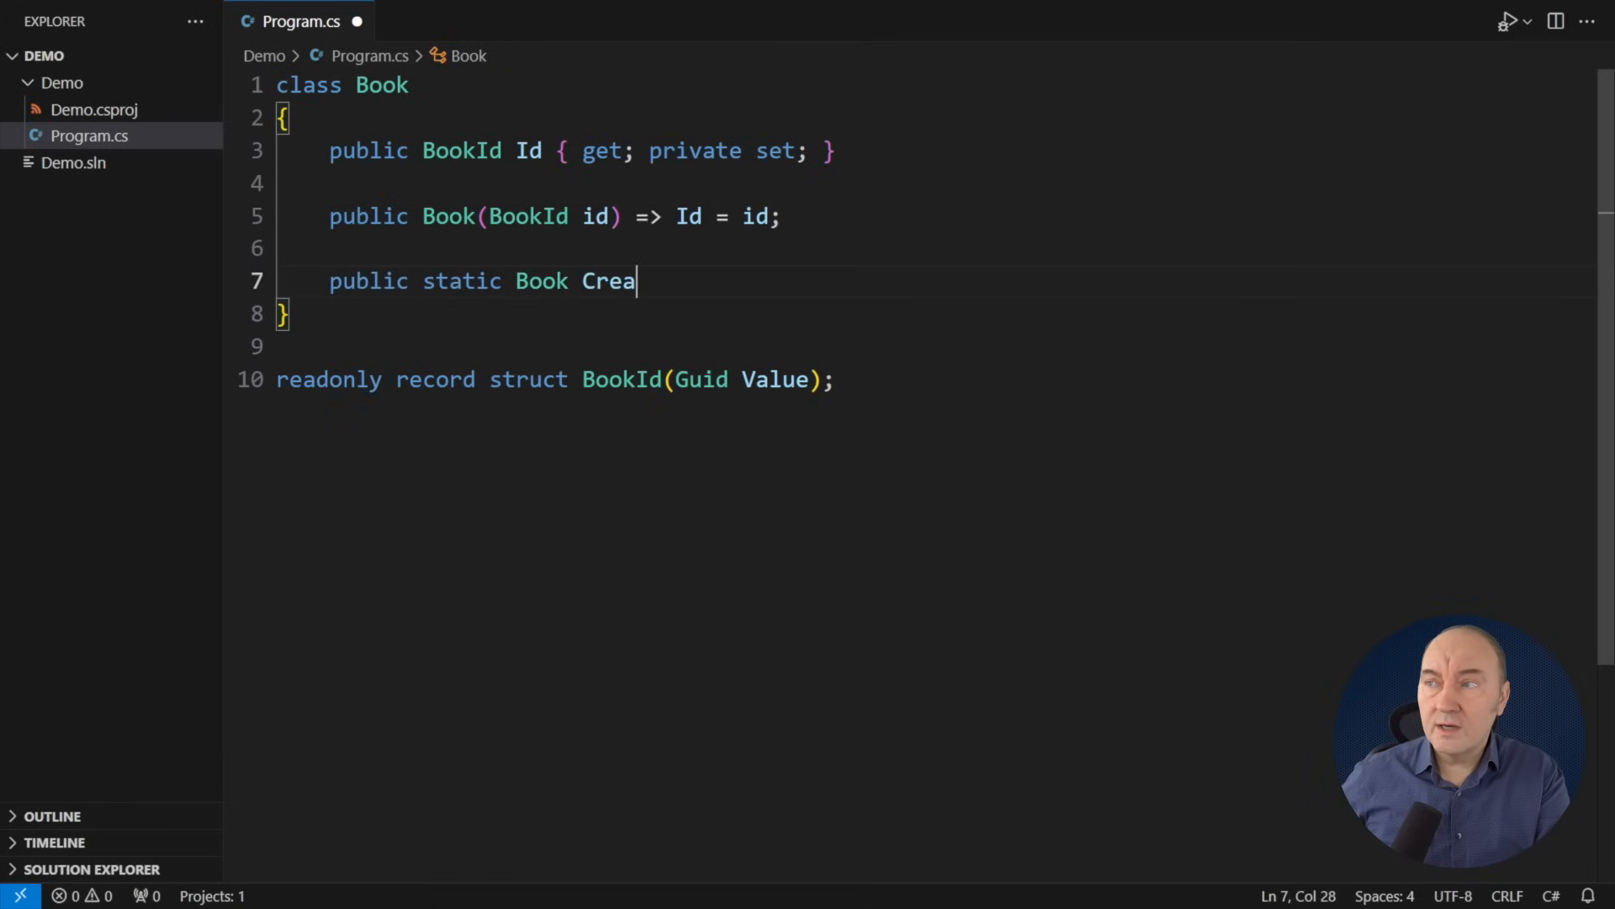
{"action": "type", "text": "teNew() => new(new(Guid.NewGuid()));"}
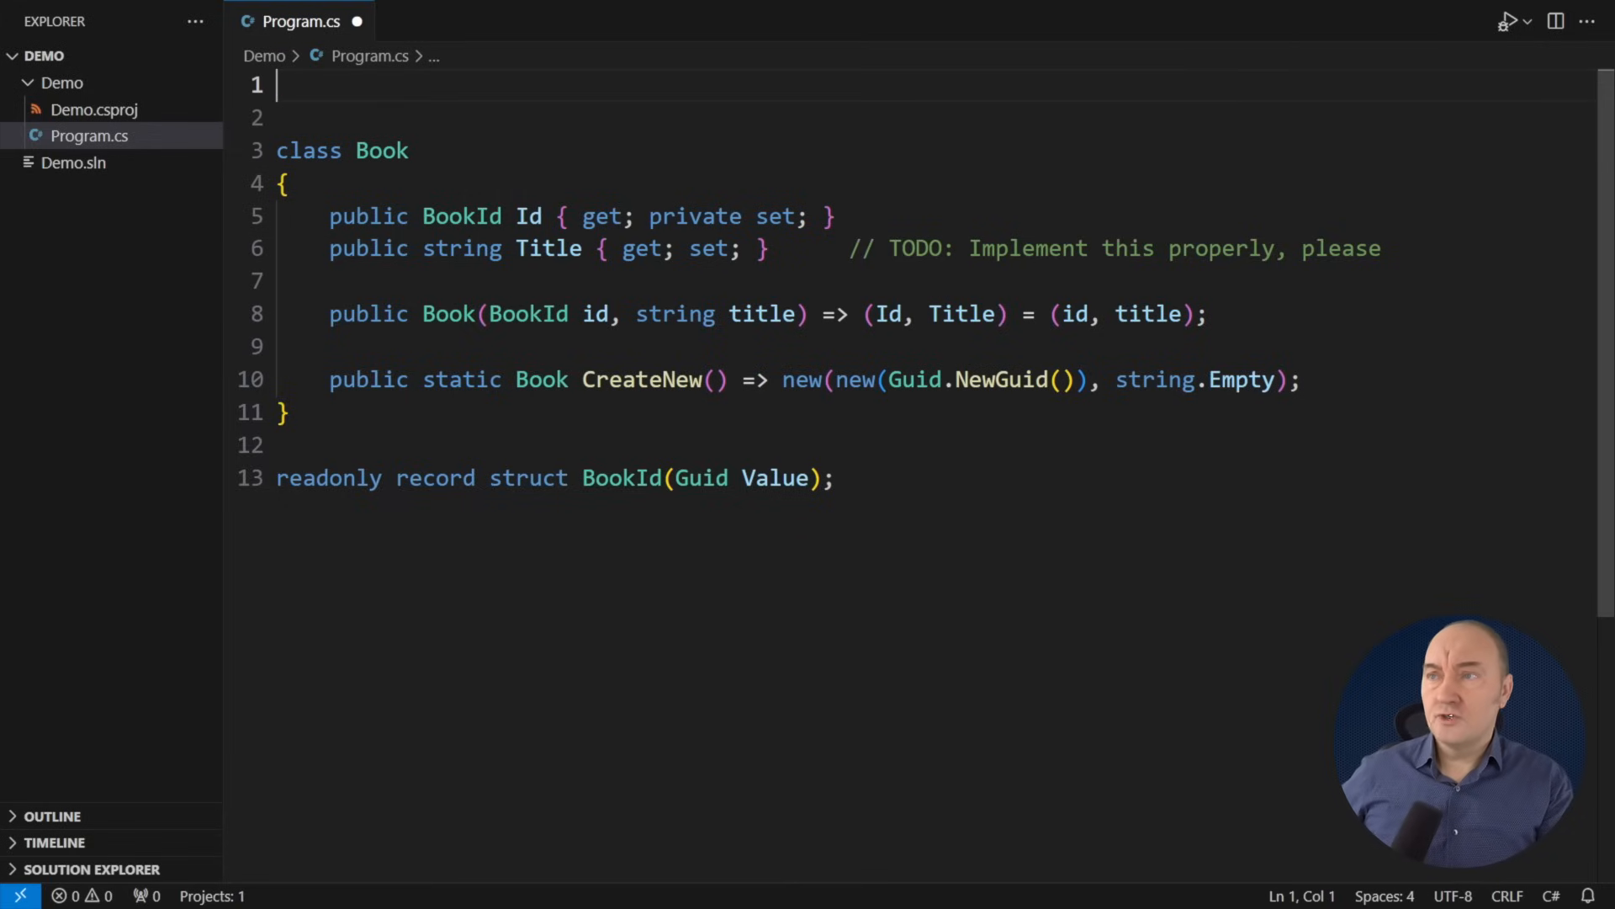
Step: Create abstract Entity<TId> where TId : IEquatable<TId> with Id and protected constructor; Book inherits Entity<BookId>
{"action": "type", "text": "abstract class Entity<TId> where TId :"}
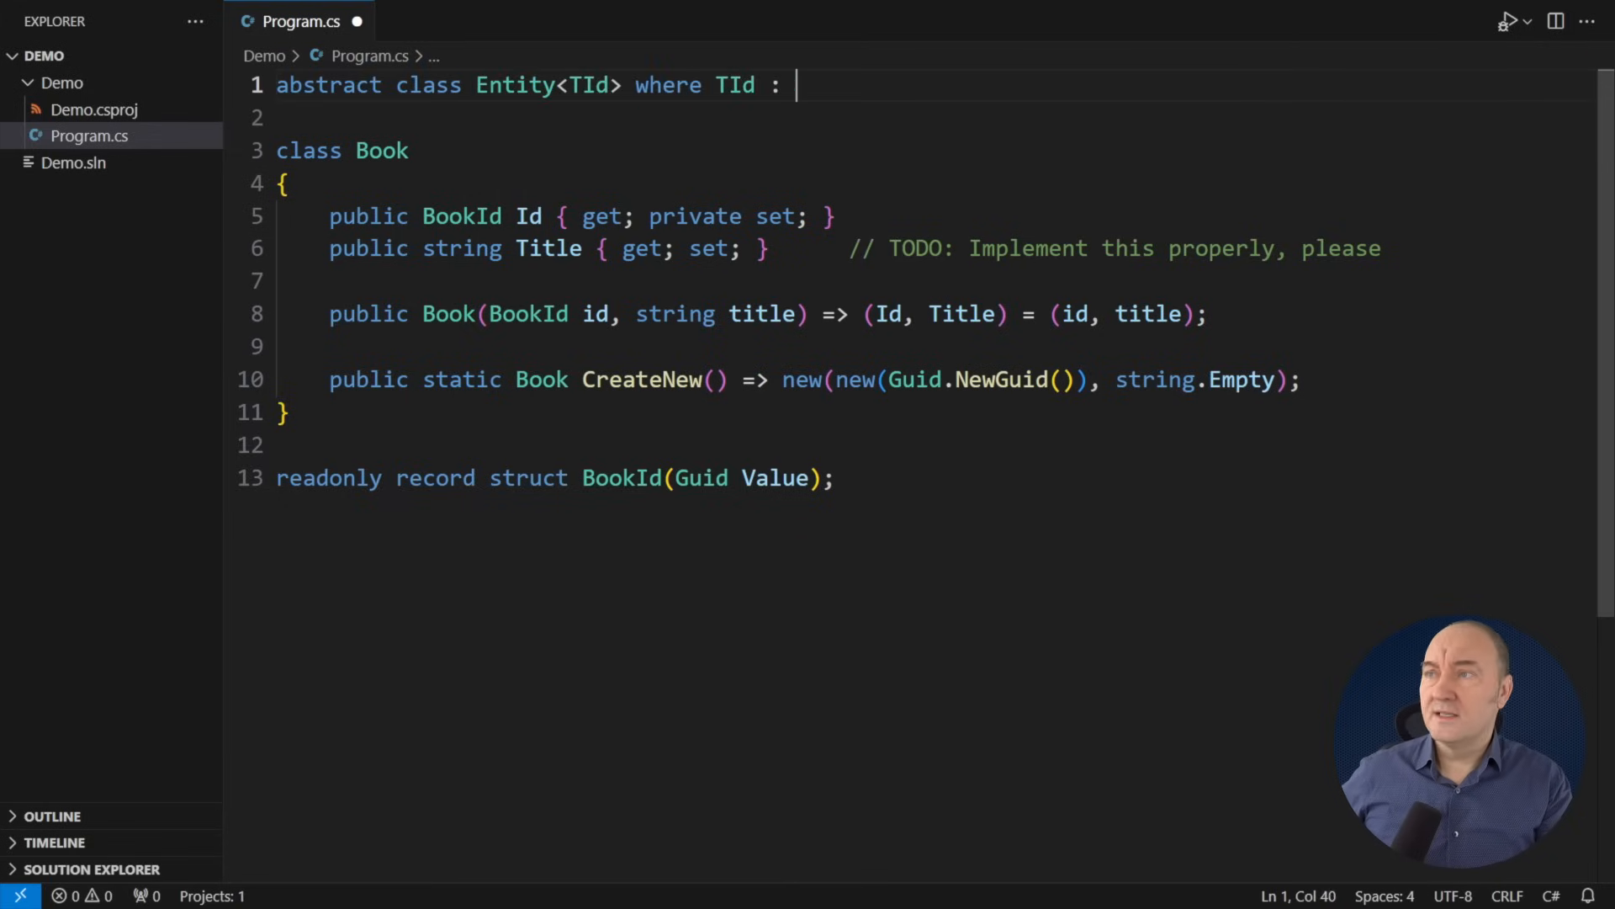
{"action": "type", "text": "IEquatable<TId>"}
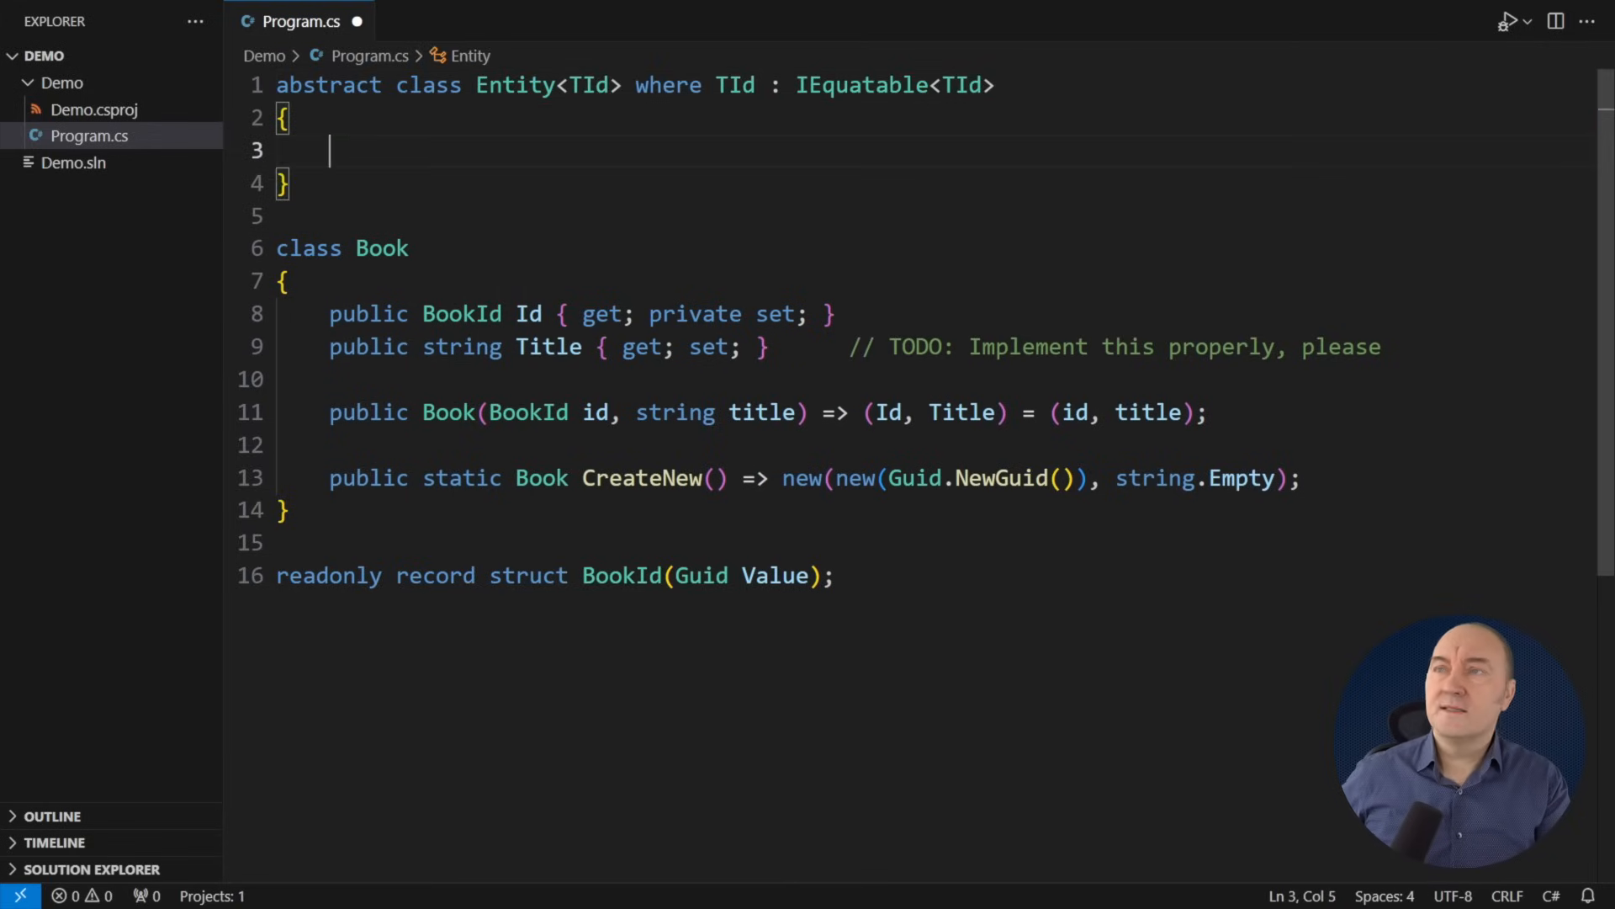
{"action": "type", "text": "public TId Id { get; private set; }"}
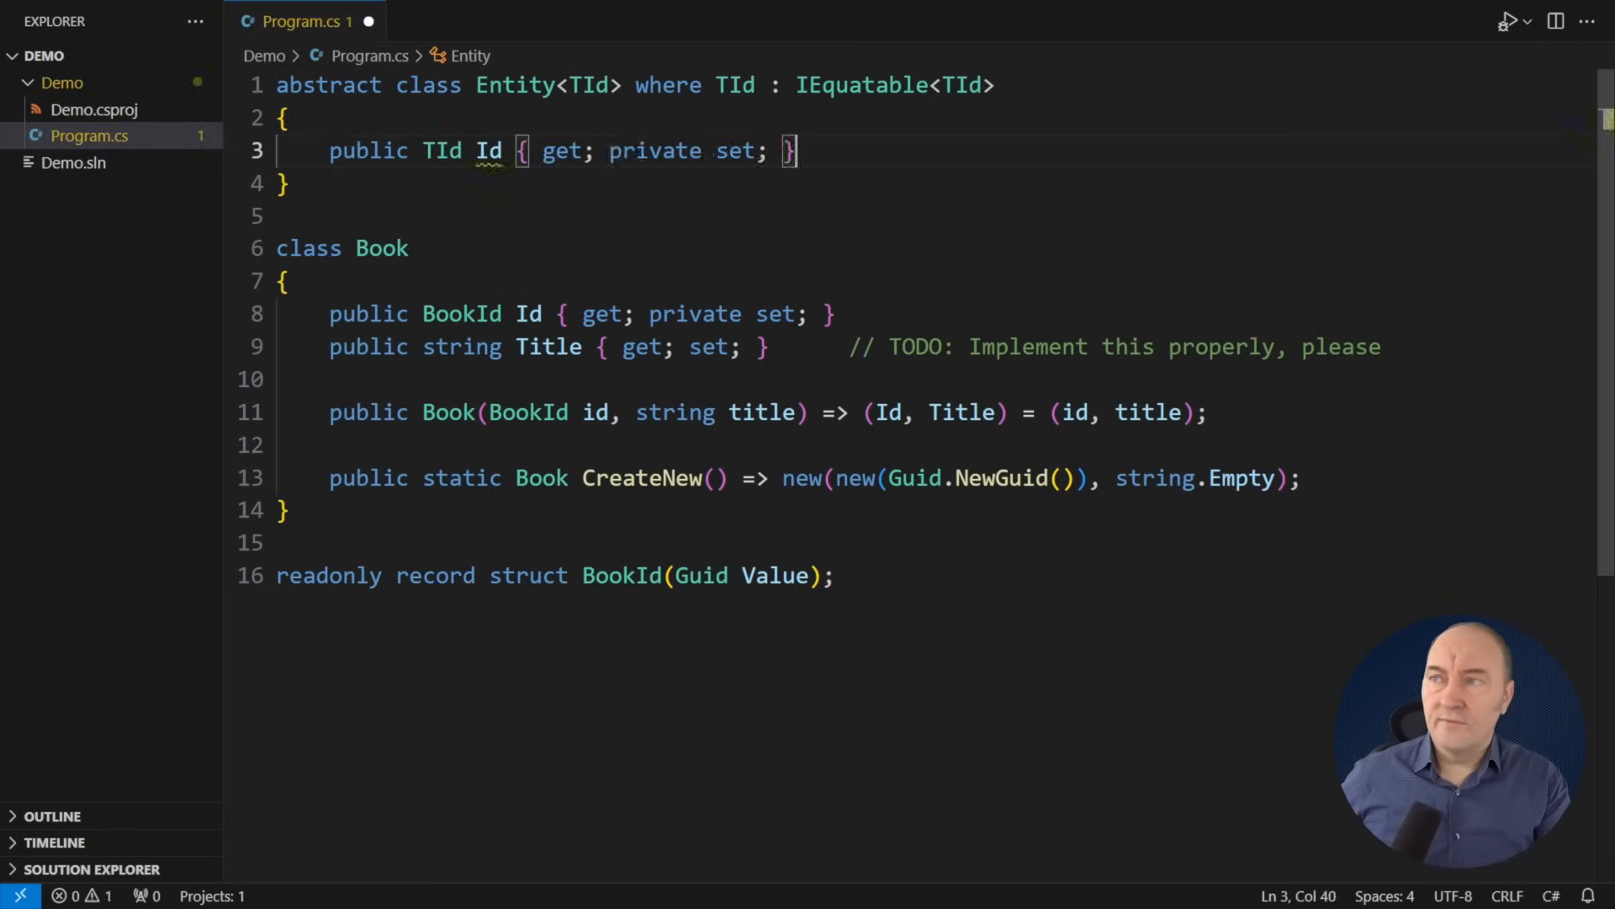
{"action": "type", "text": "protected Entity(TId id) => Id = id;"}
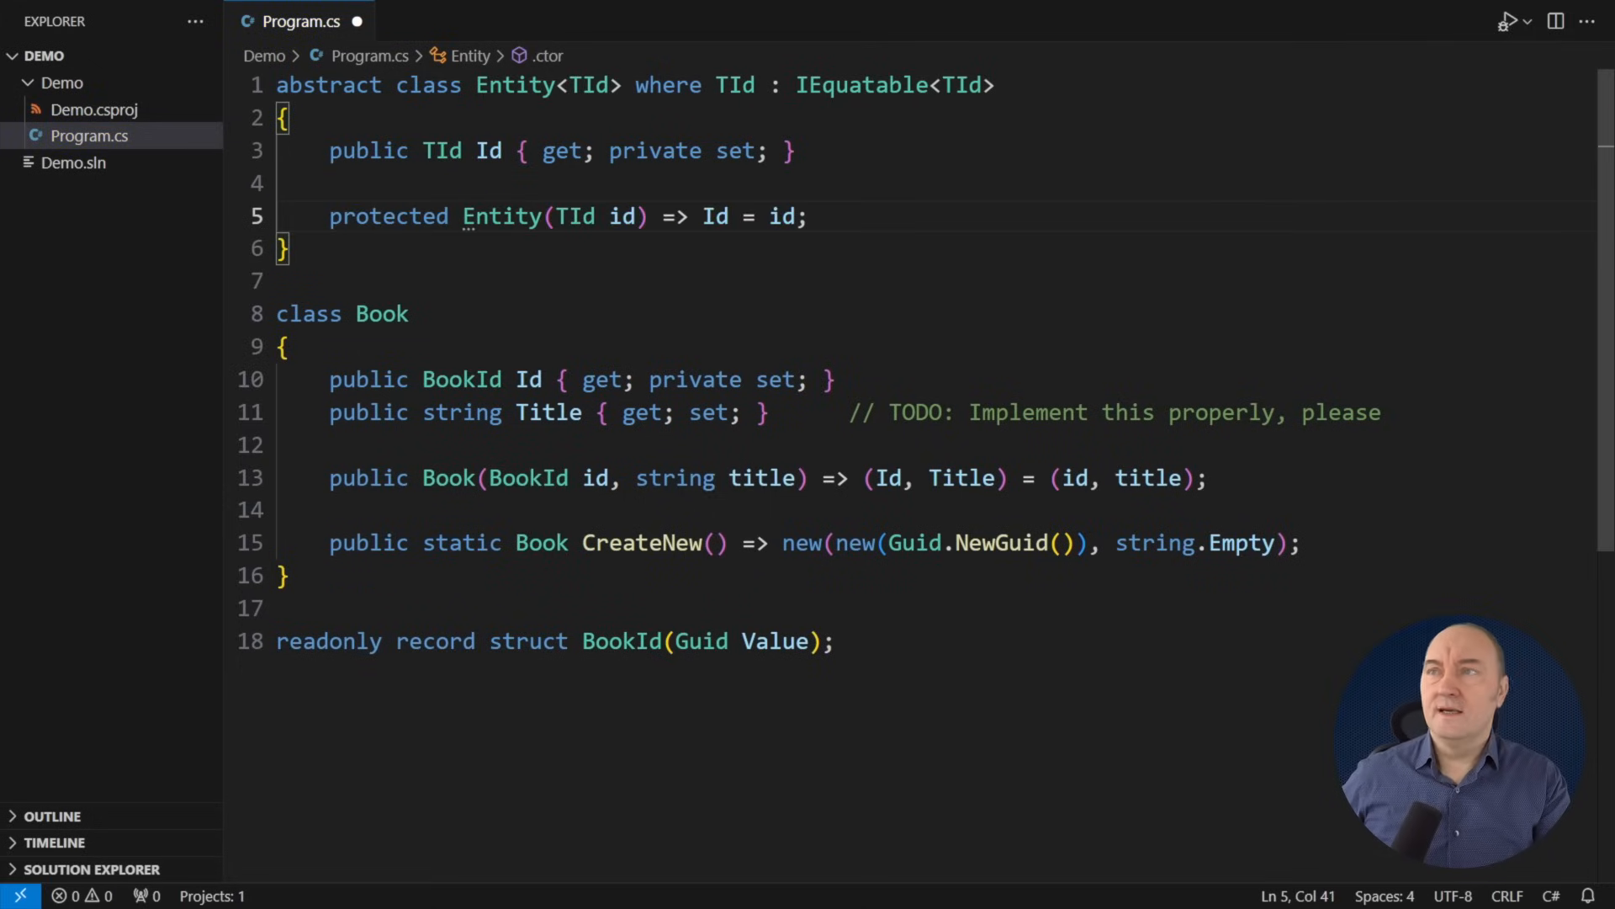
{"action": "type", "text": ": Entity<BookId>"}
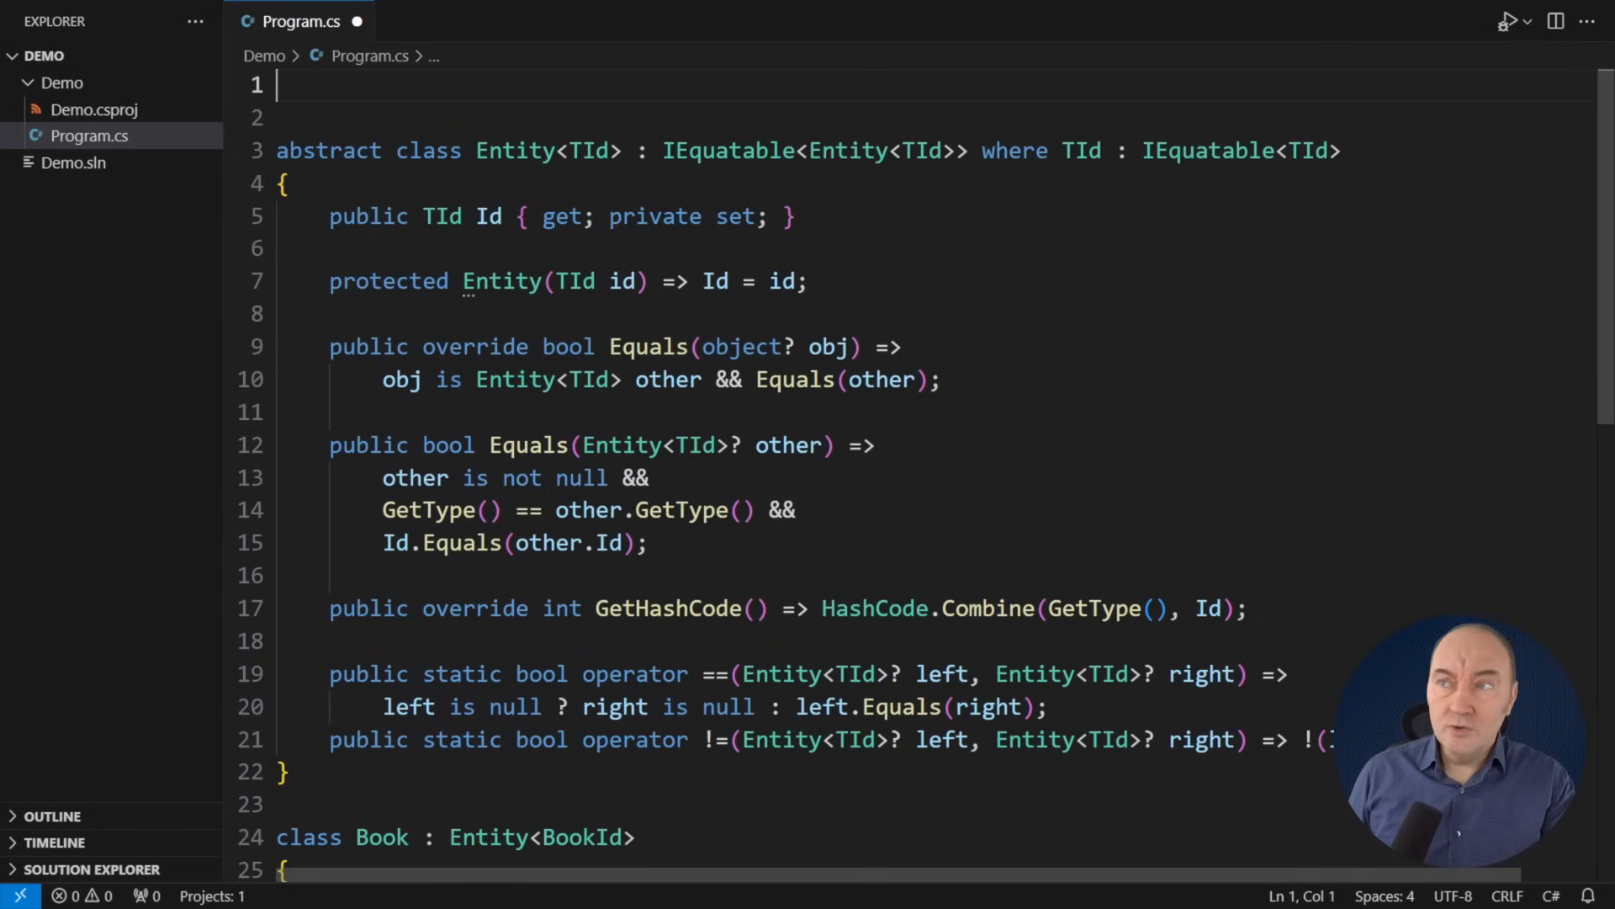
Step: Declare Dictionary<Book, string> whaaaaat = new() and HashSet<Book> huh = new(), then save
{"action": "type", "text": "Dictionary<Book, string> whaaaaat = new();"}
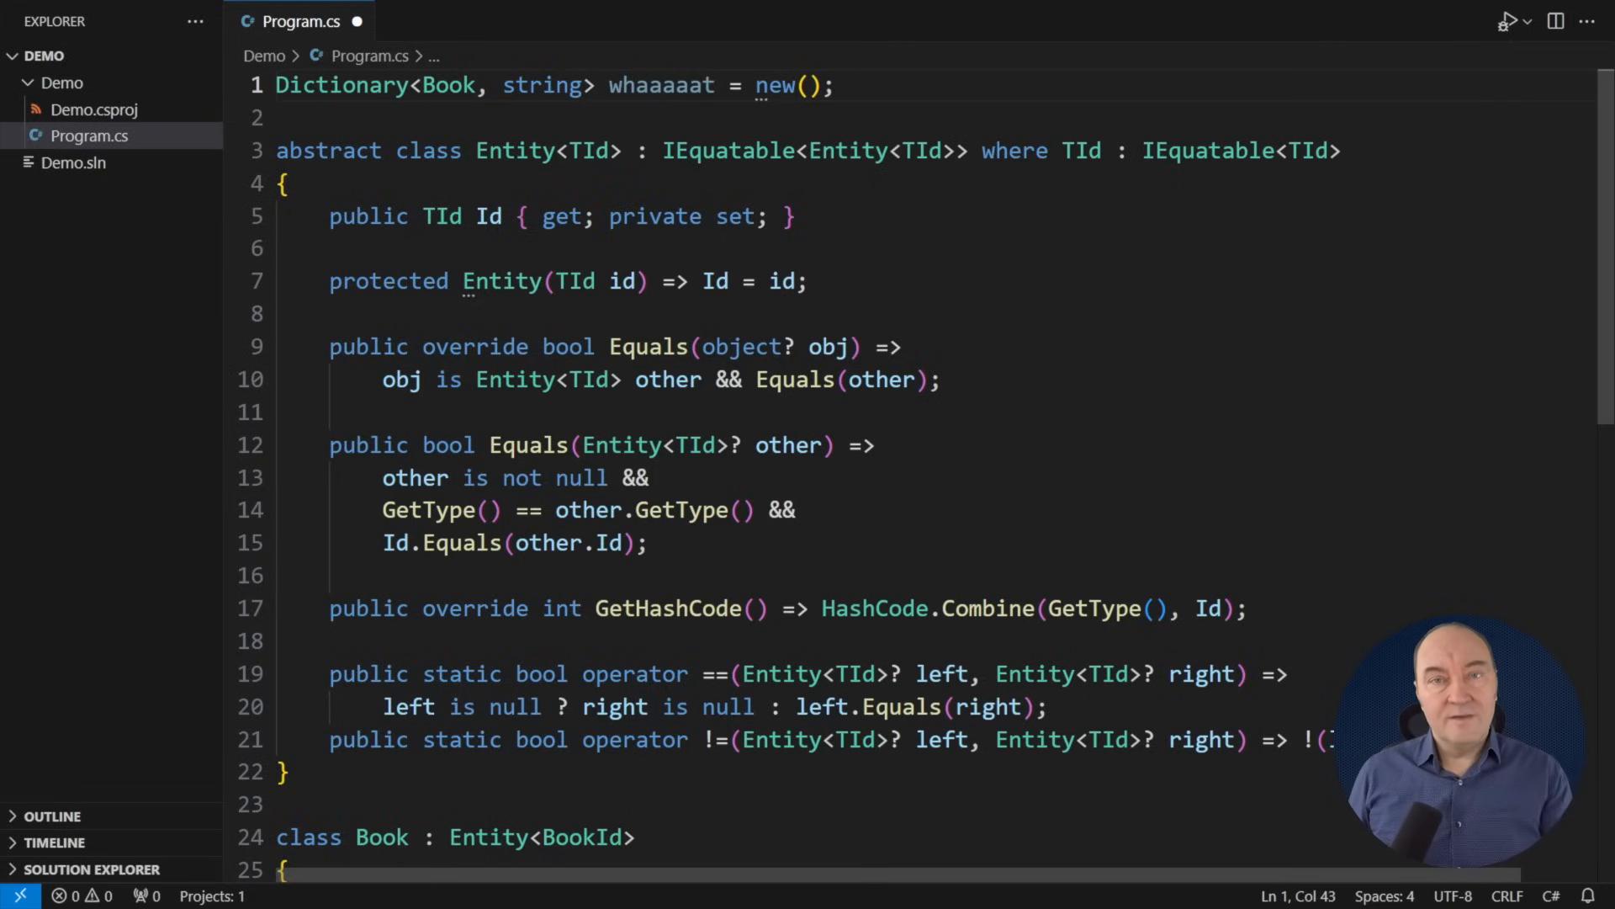
{"action": "type", "text": "HashSet<Book> huh"}
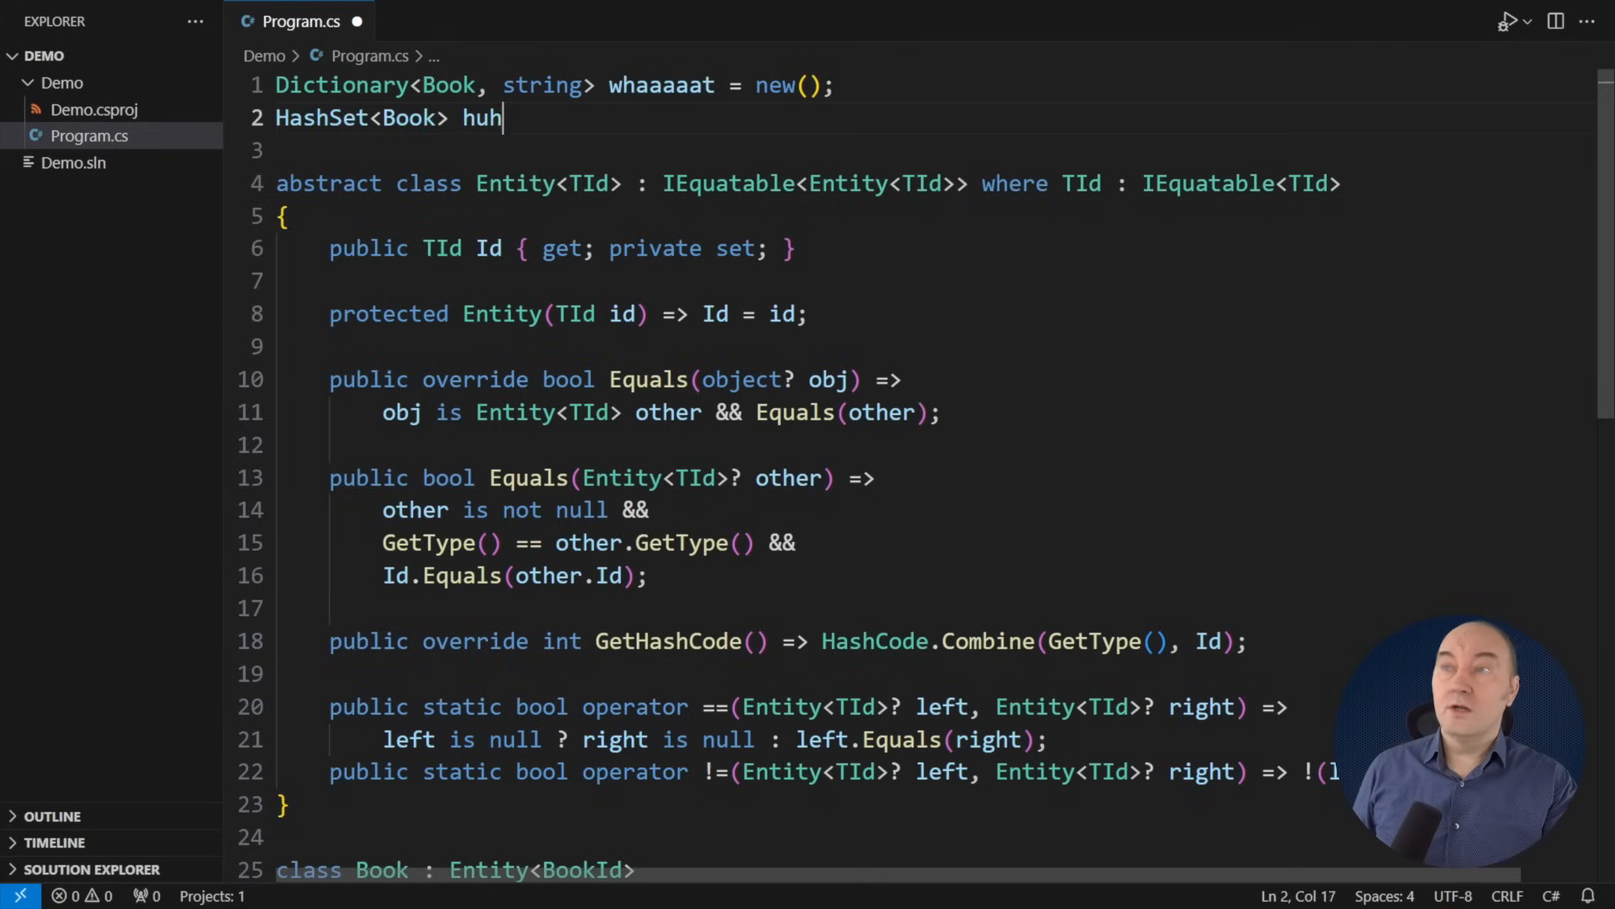
{"action": "type", "text": "= new();"}
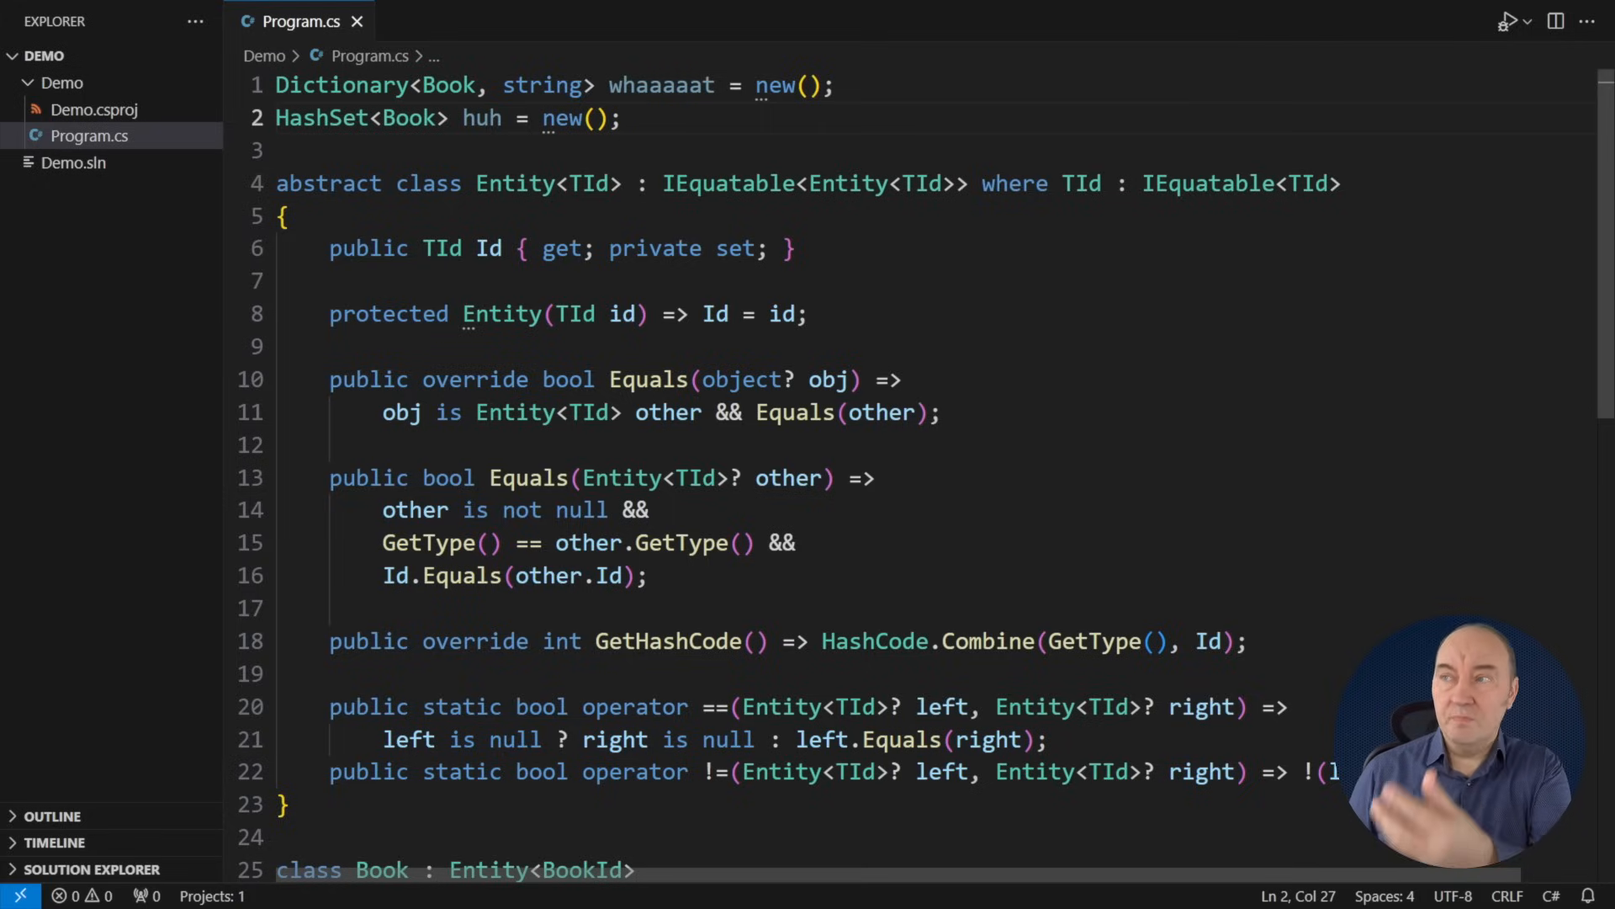
{"action": "left_click", "coordinate": [618, 118]}
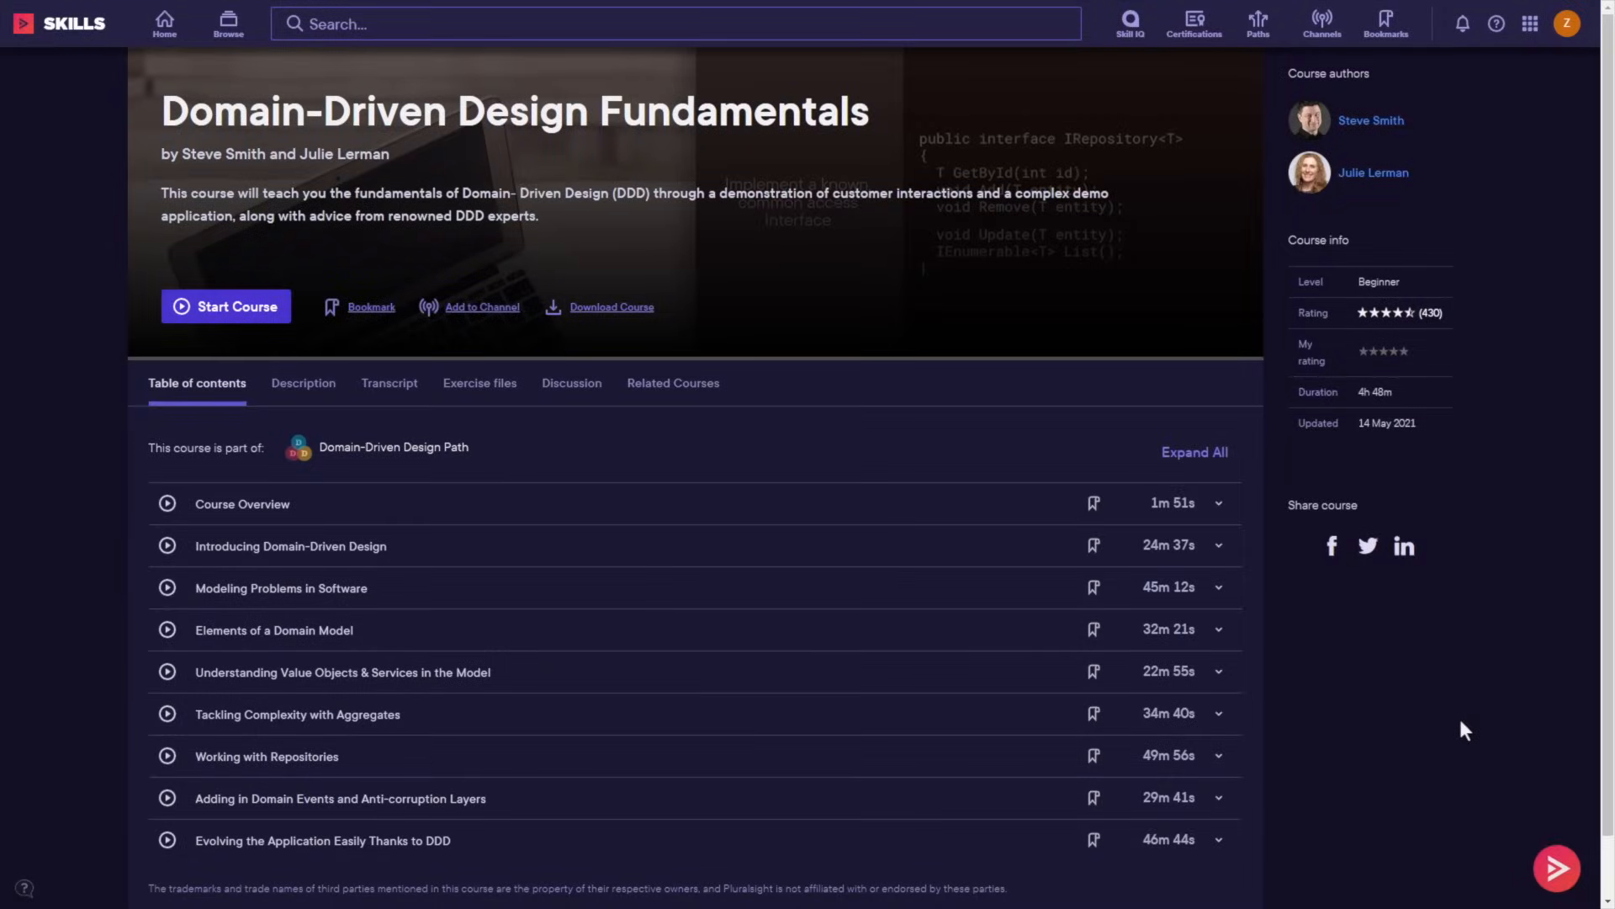
{"action": "mouse_move", "coordinate": [1388, 620]}
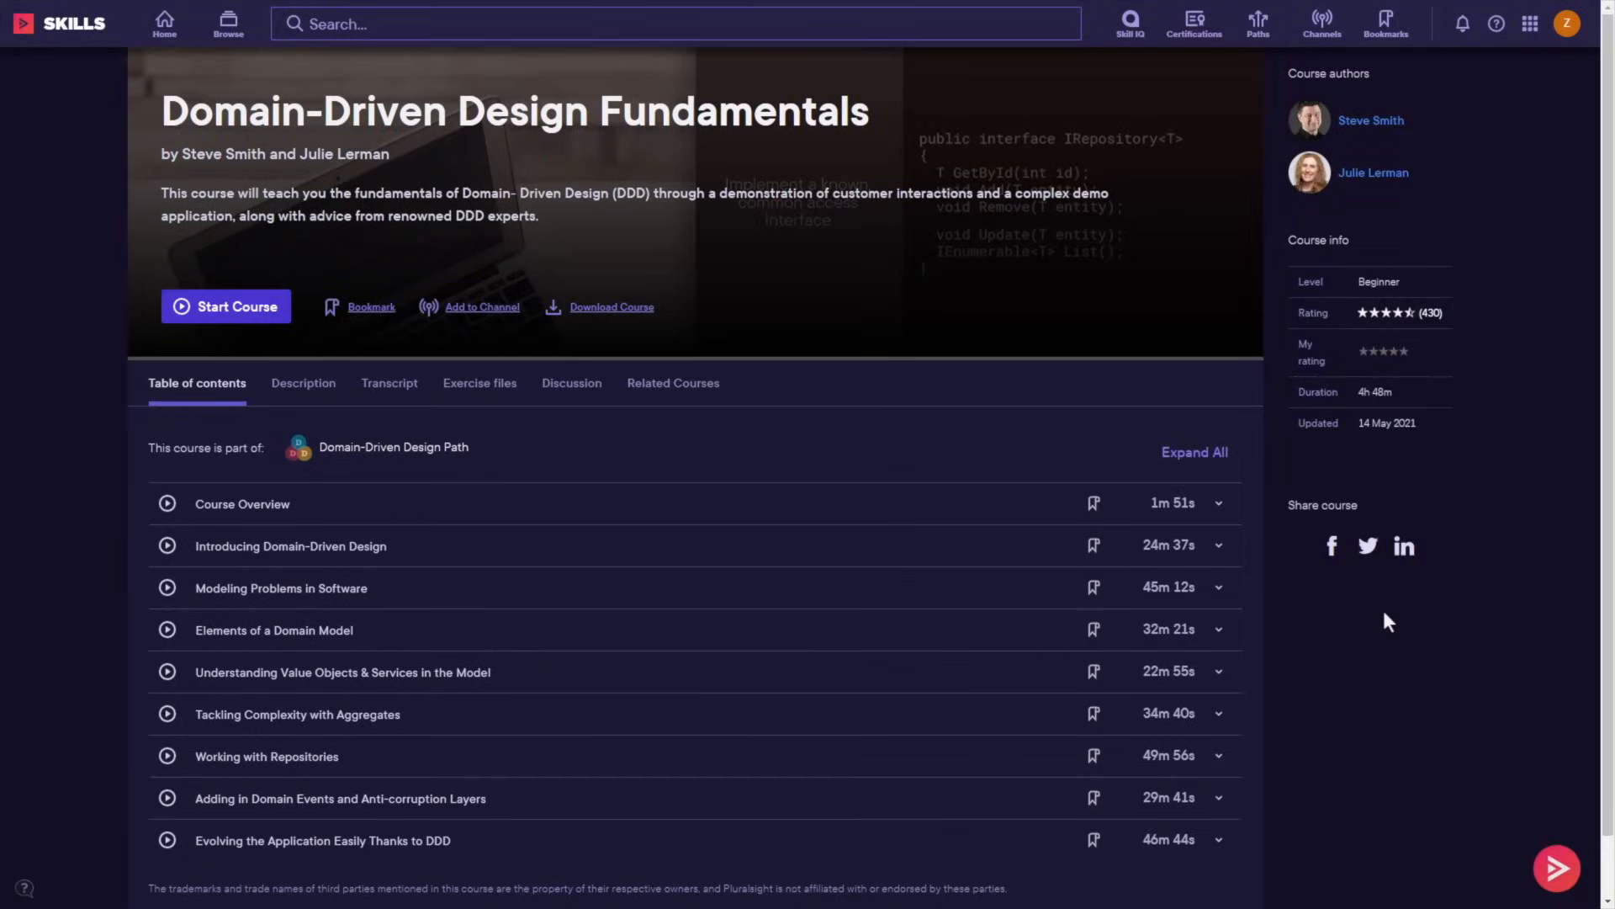
Step: Expand the course modules through Elements of a Domain Model and open the Entity Equality Methods lesson
{"action": "left_click", "coordinate": [1217, 545]}
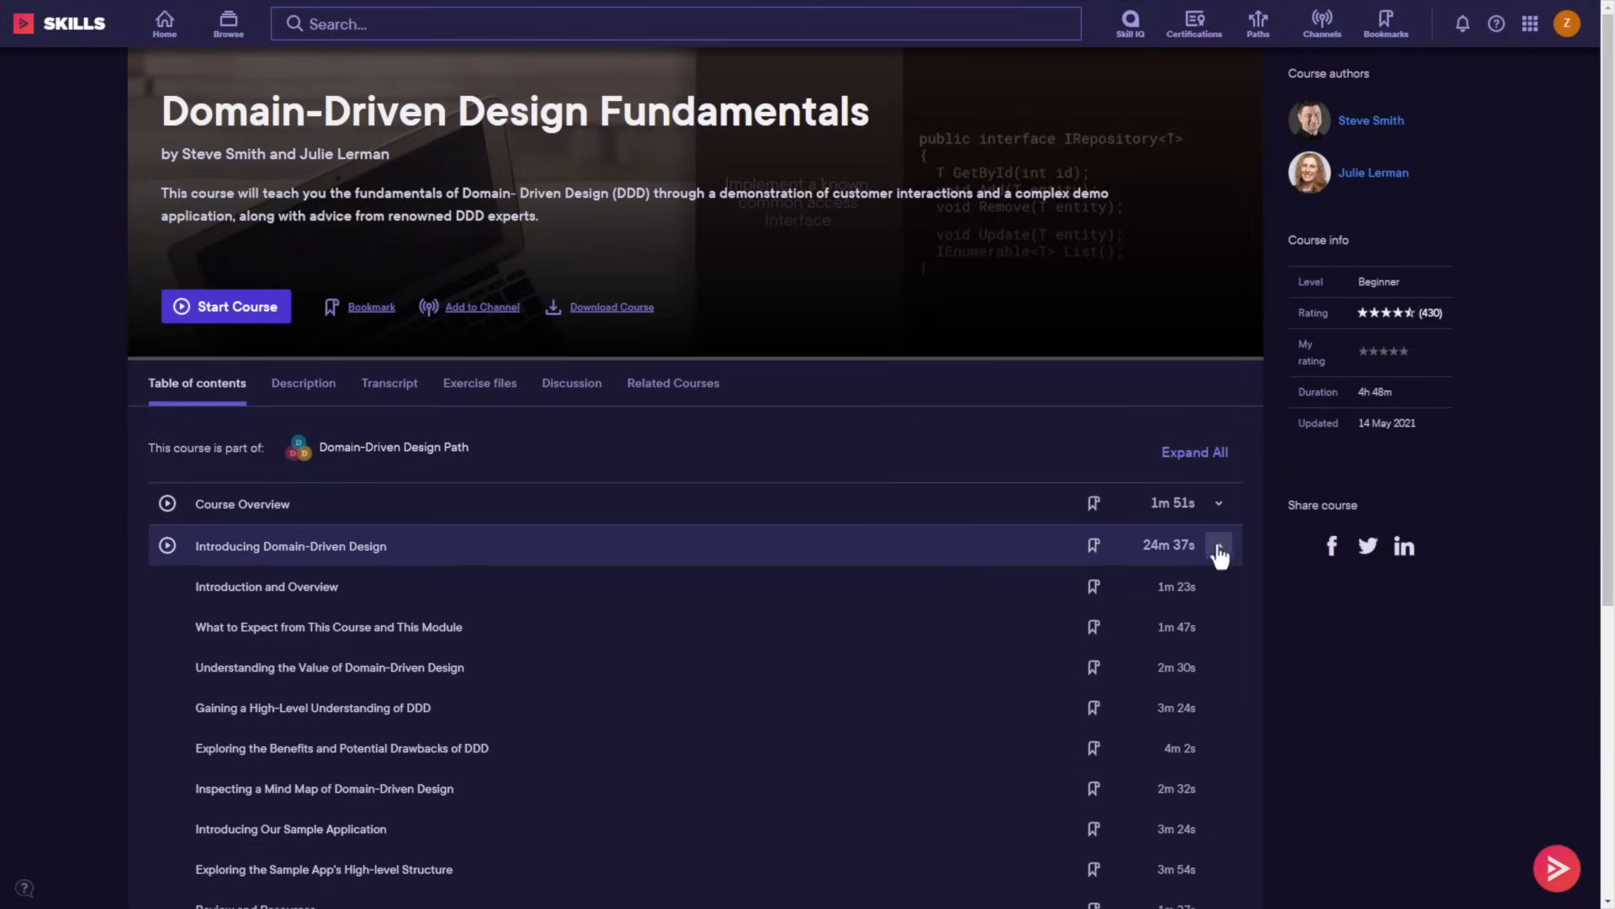
{"action": "scroll", "scroll_direction": "down", "scroll_amount": 3}
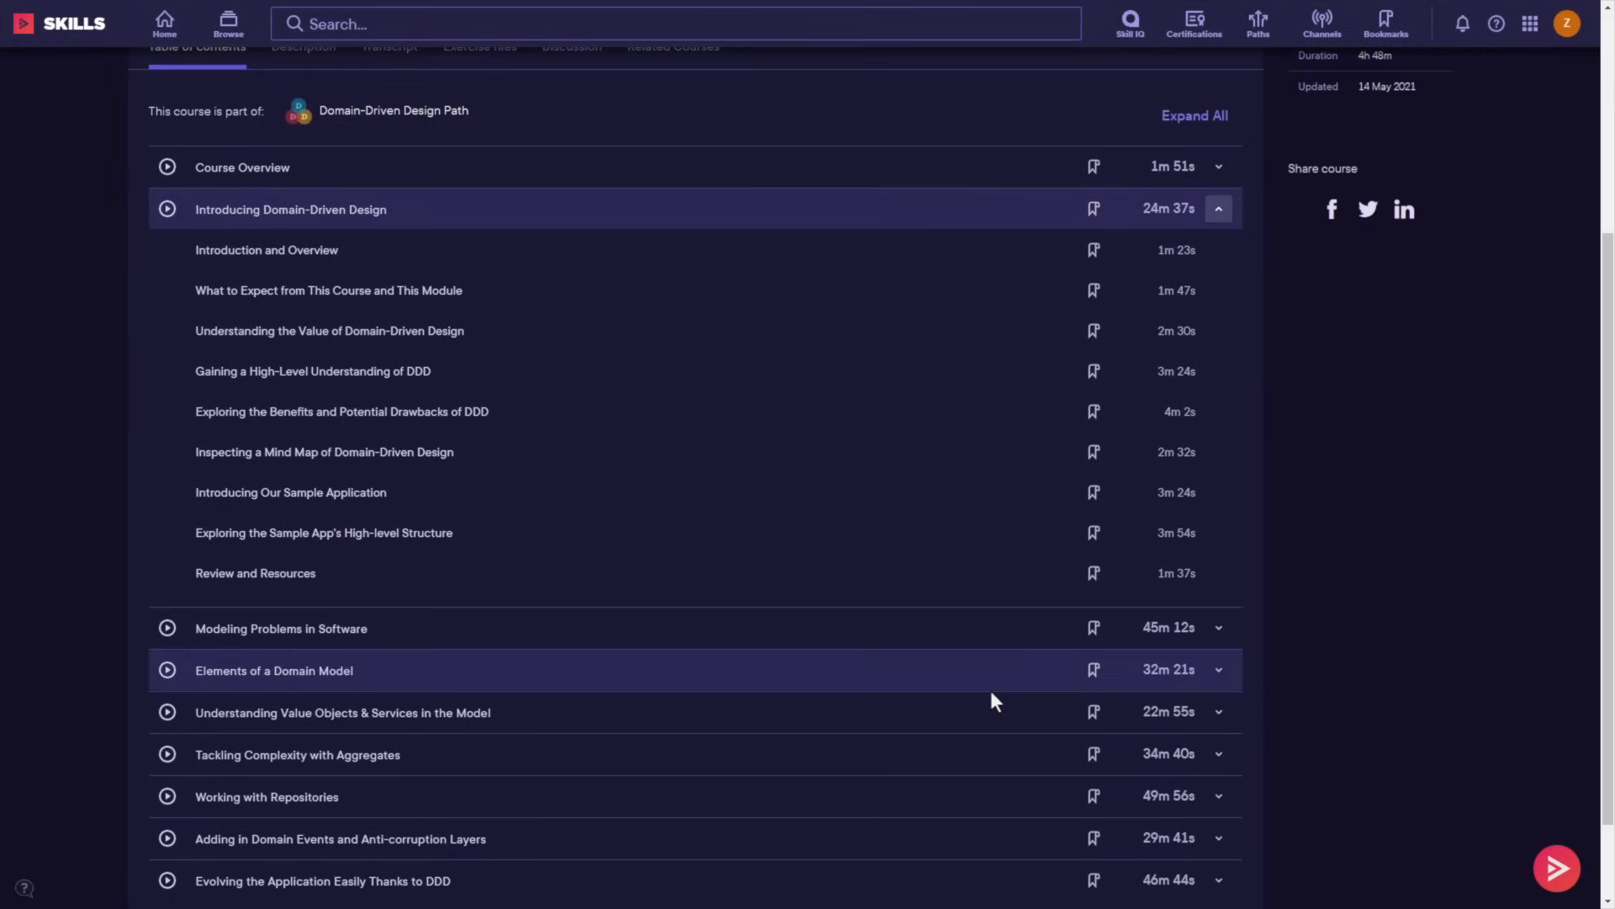
{"action": "left_click", "coordinate": [1217, 626]}
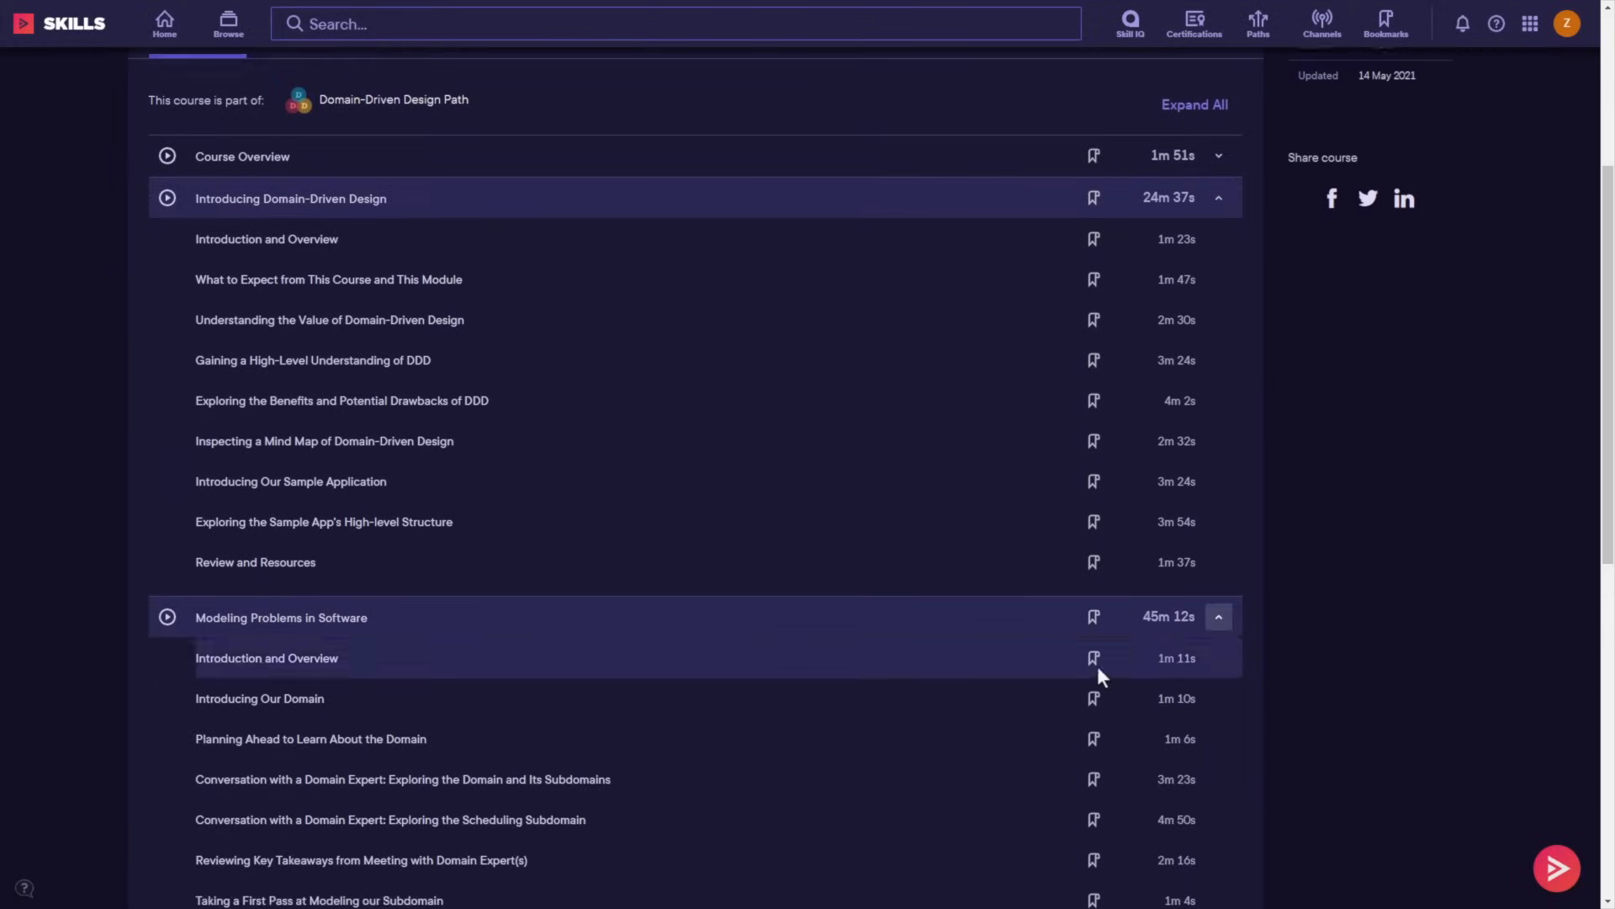
{"action": "scroll", "scroll_direction": "down", "scroll_amount": 3}
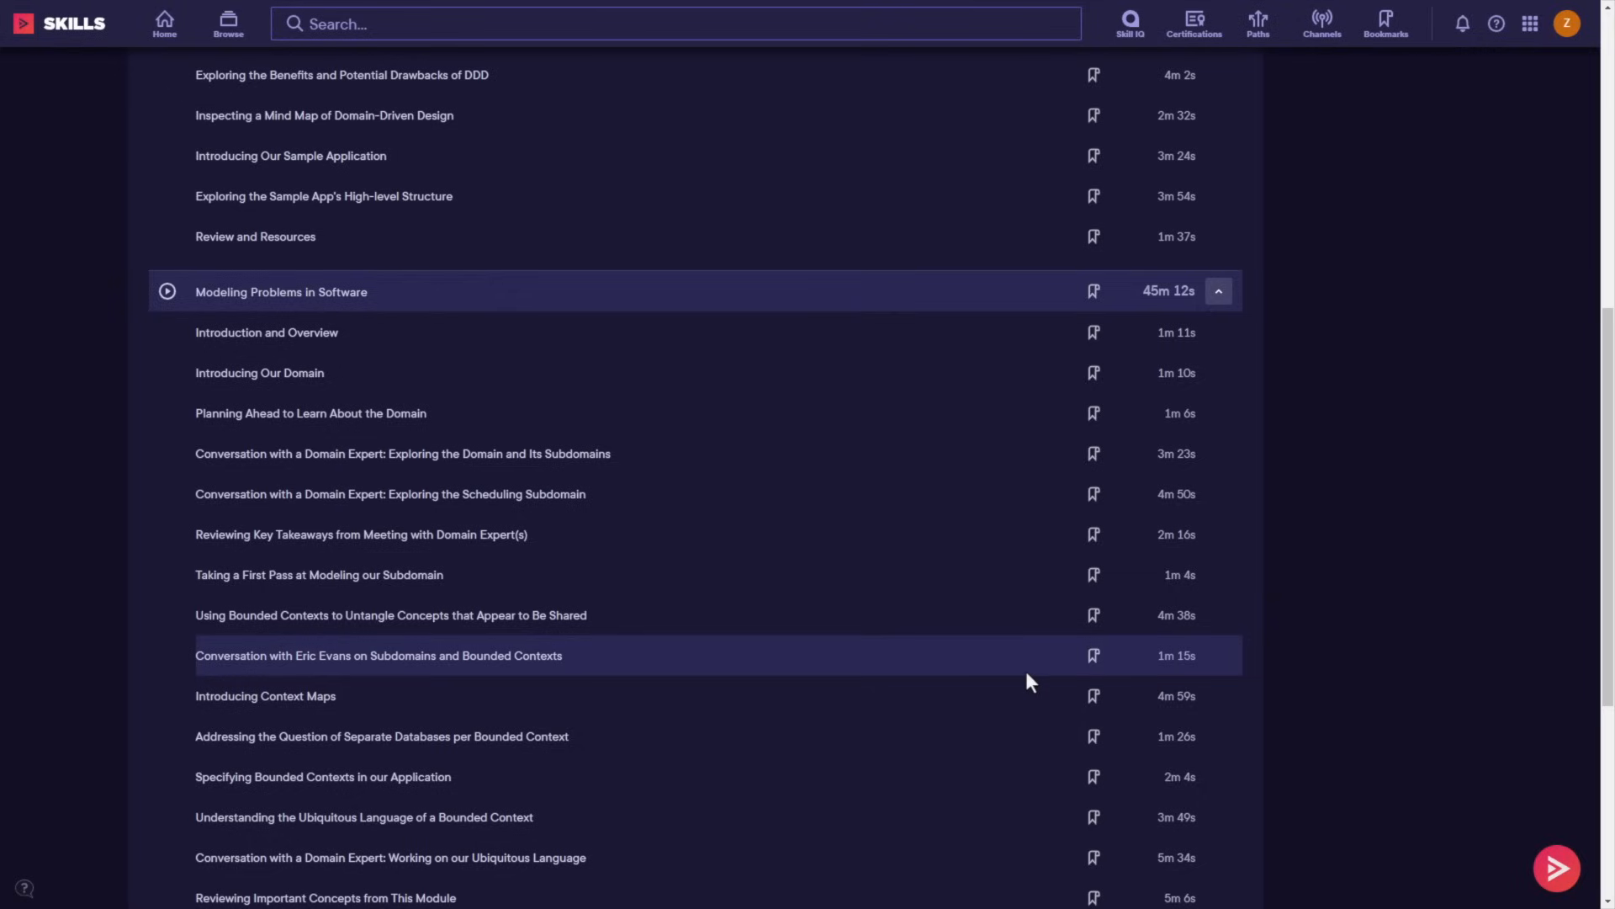
{"action": "scroll", "scroll_direction": "up", "scroll_amount": 3}
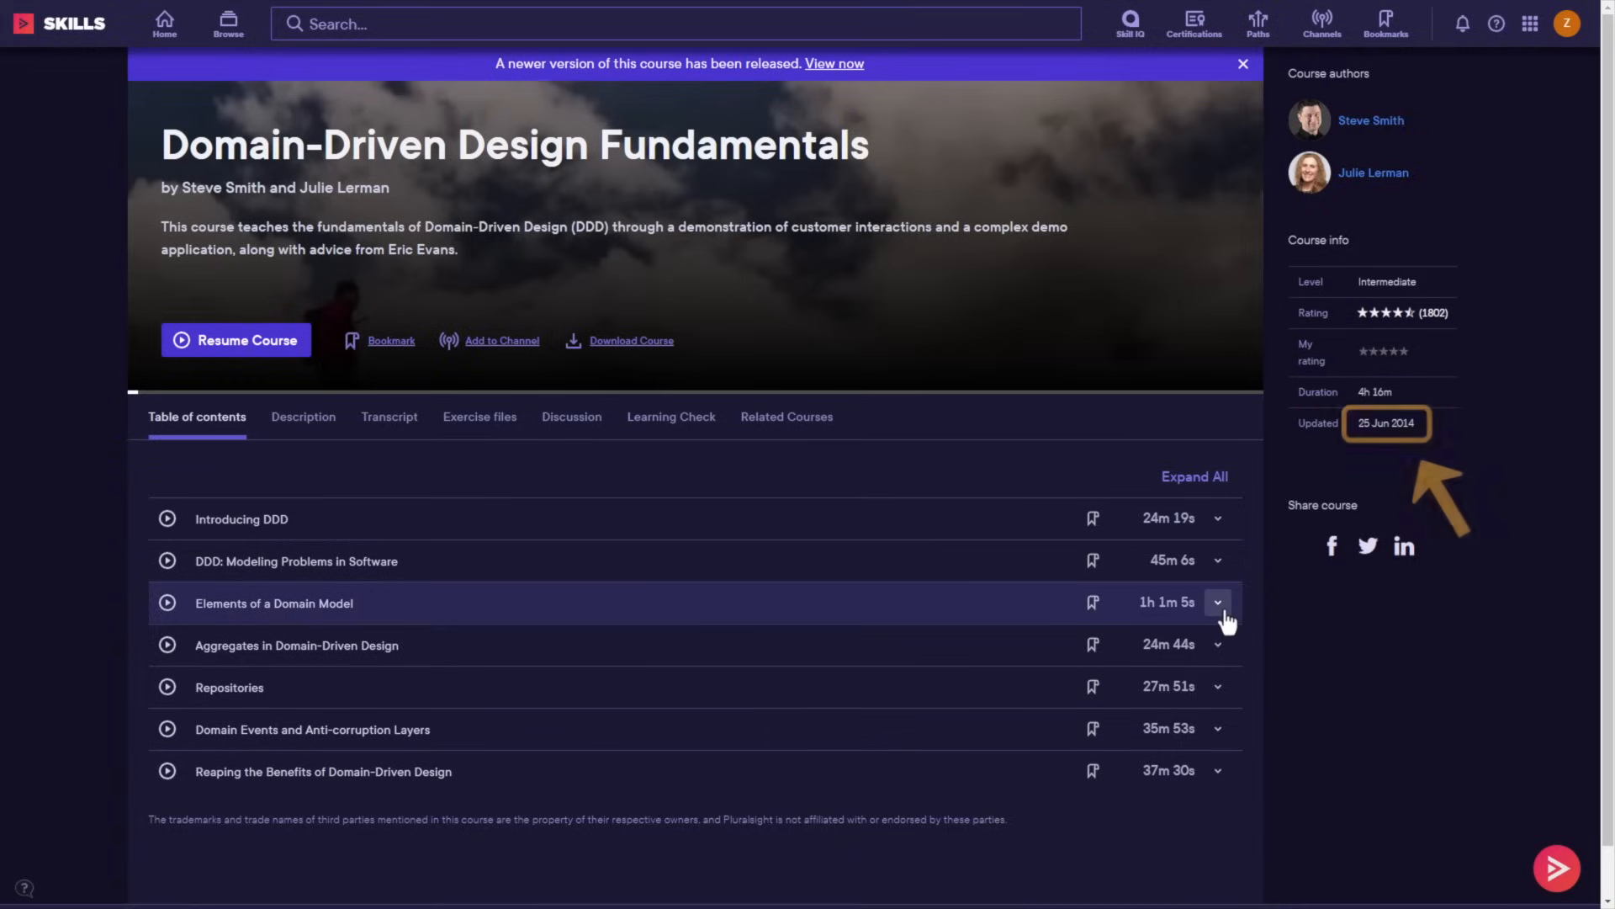
{"action": "left_click", "coordinate": [1216, 602]}
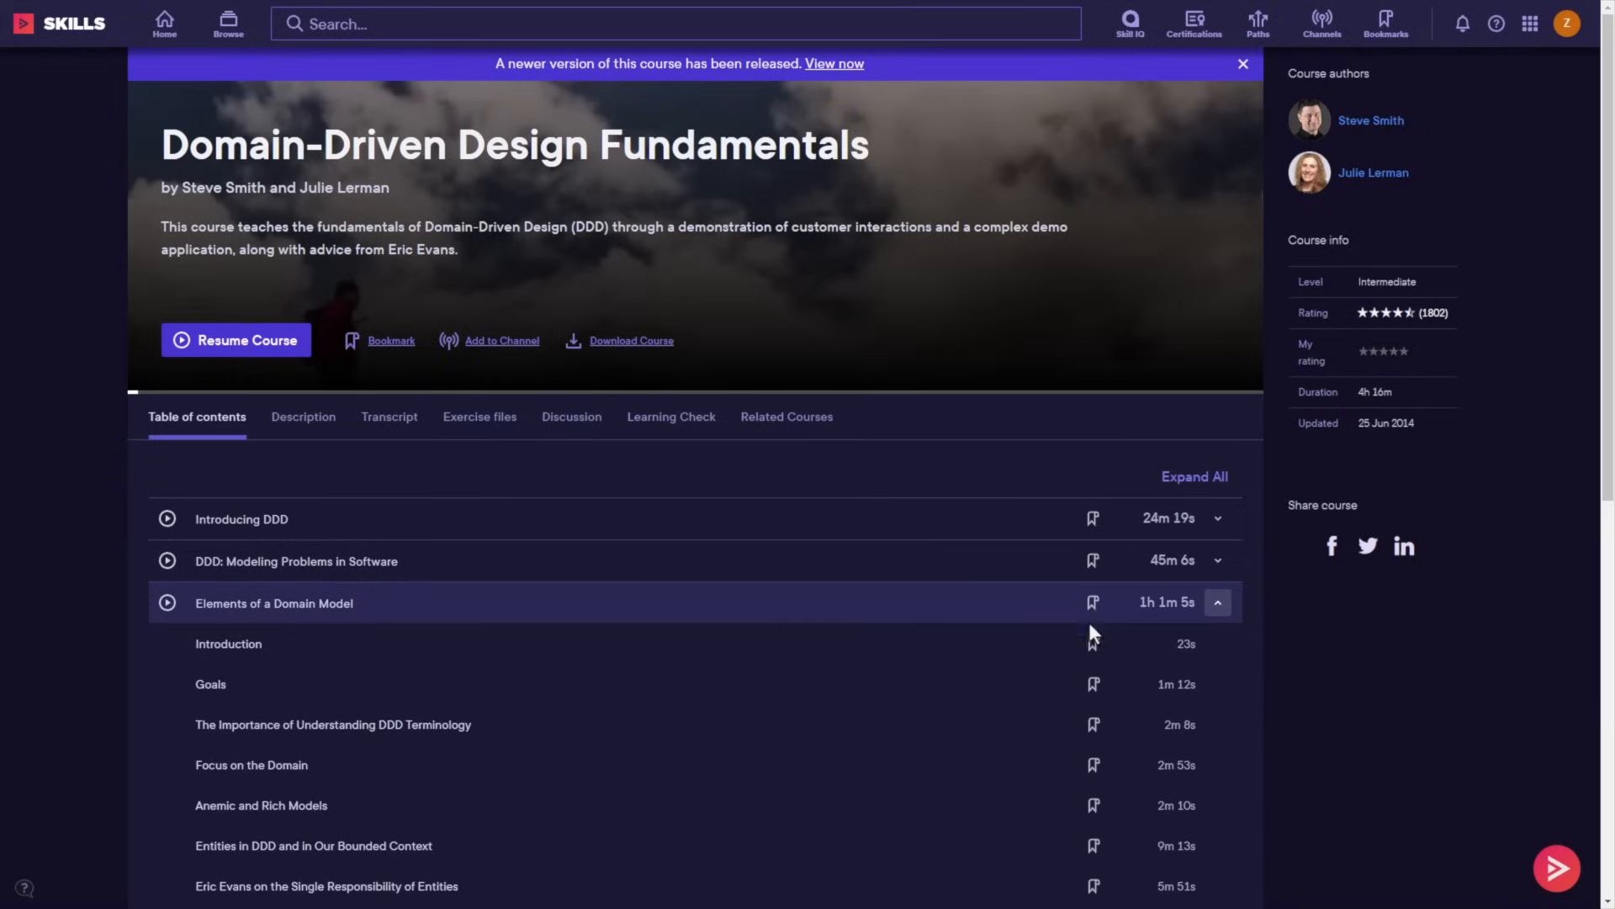
{"action": "scroll", "scroll_direction": "down", "scroll_amount": 3}
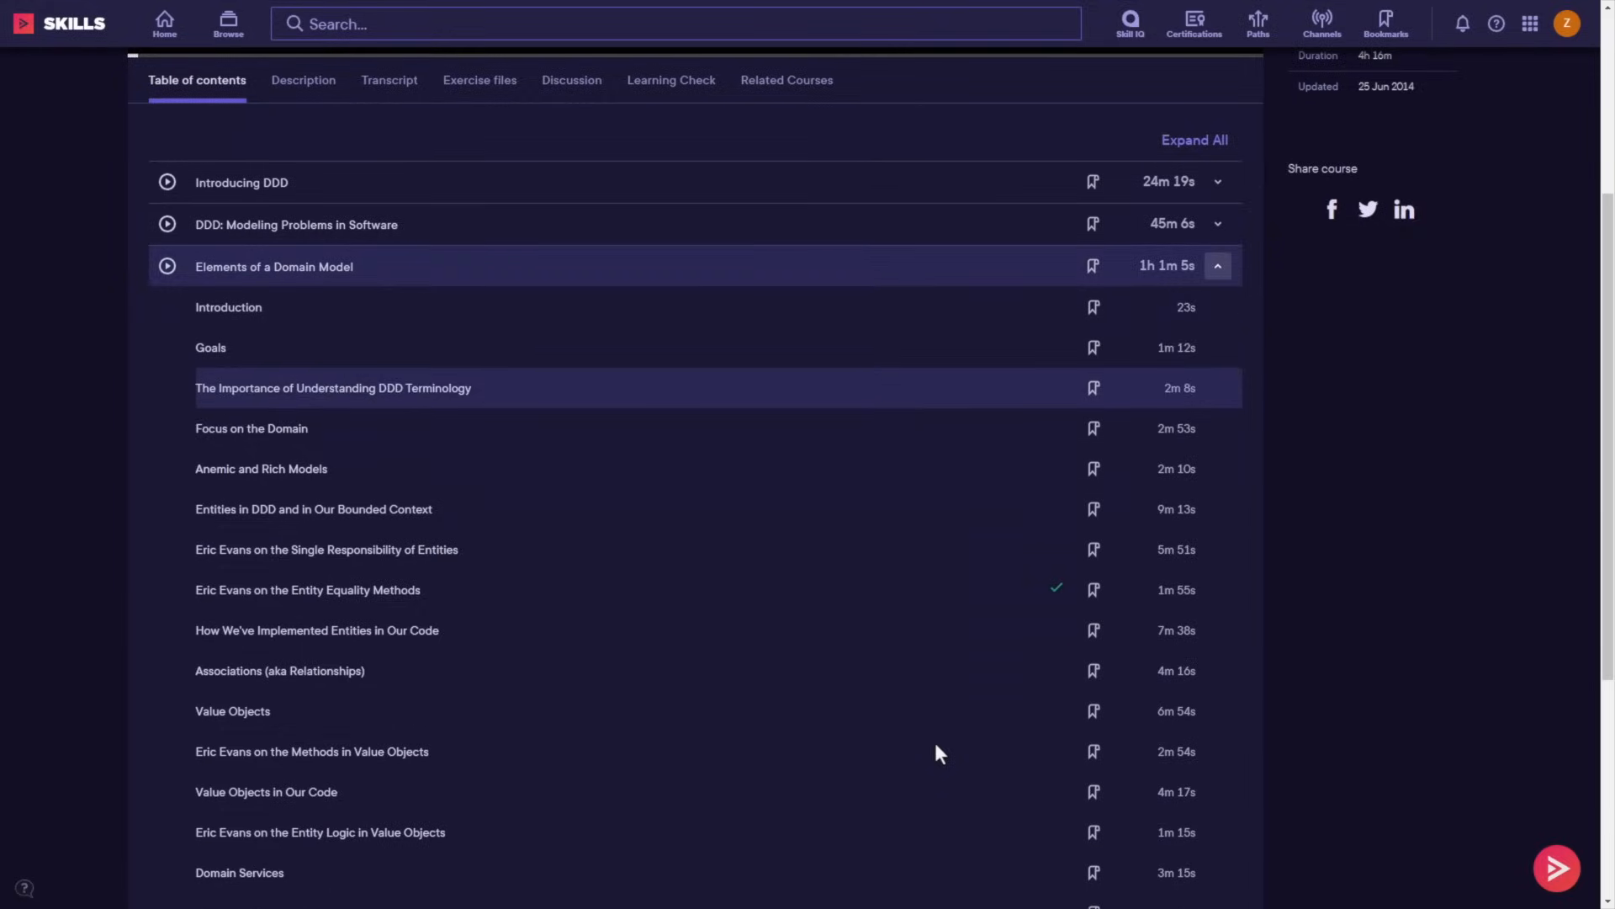
{"action": "mouse_move", "coordinate": [376, 597]}
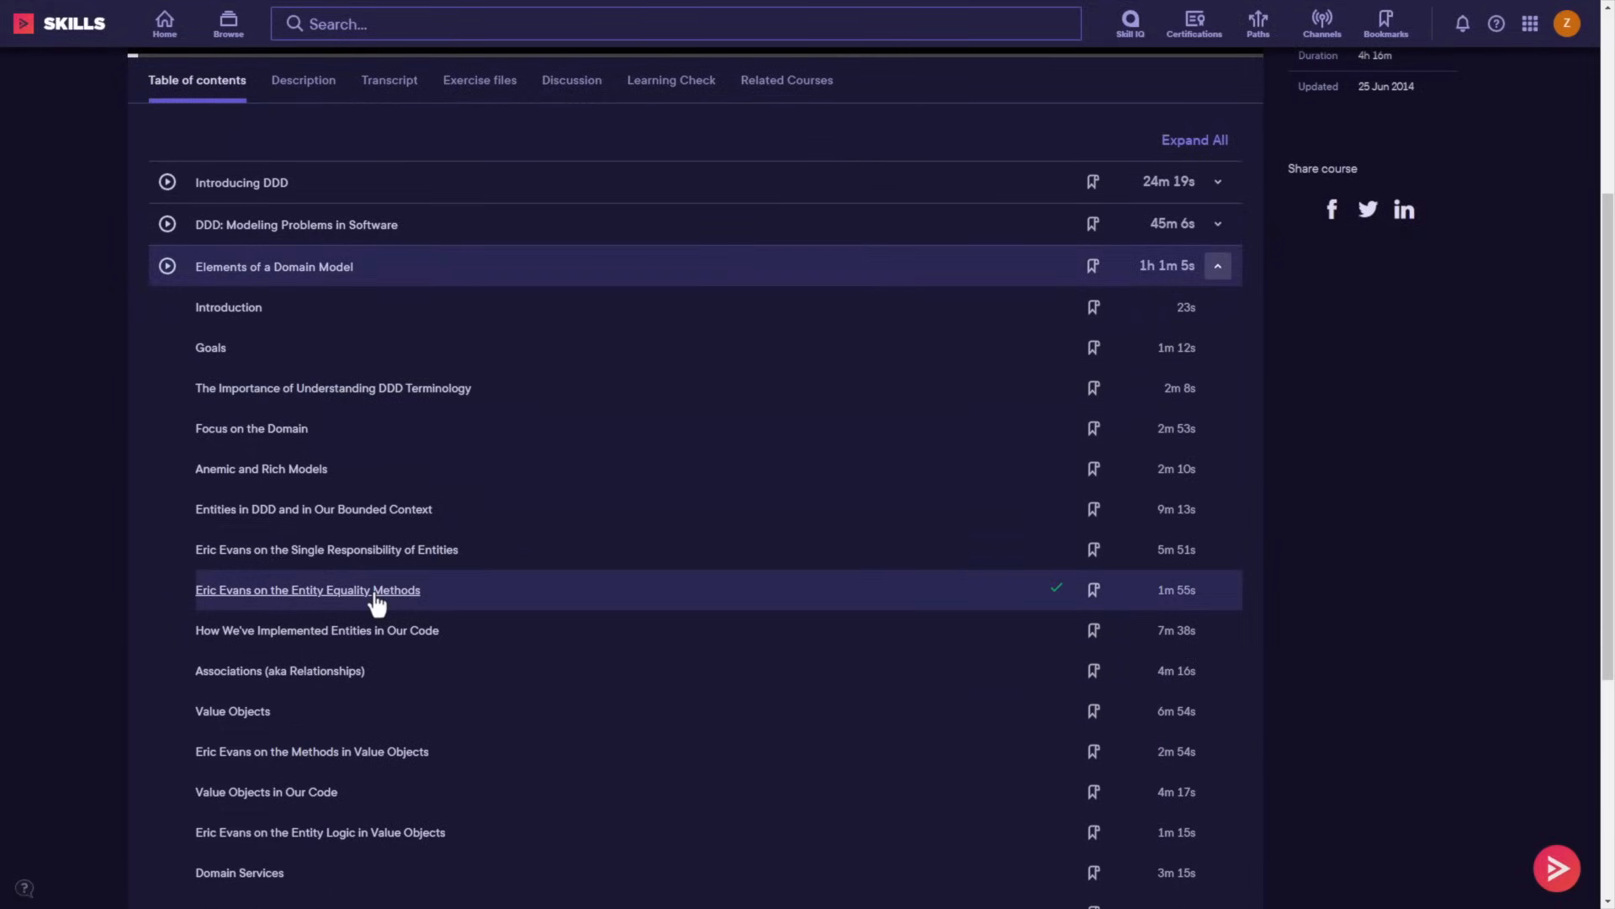
{"action": "left_click", "coordinate": [307, 589]}
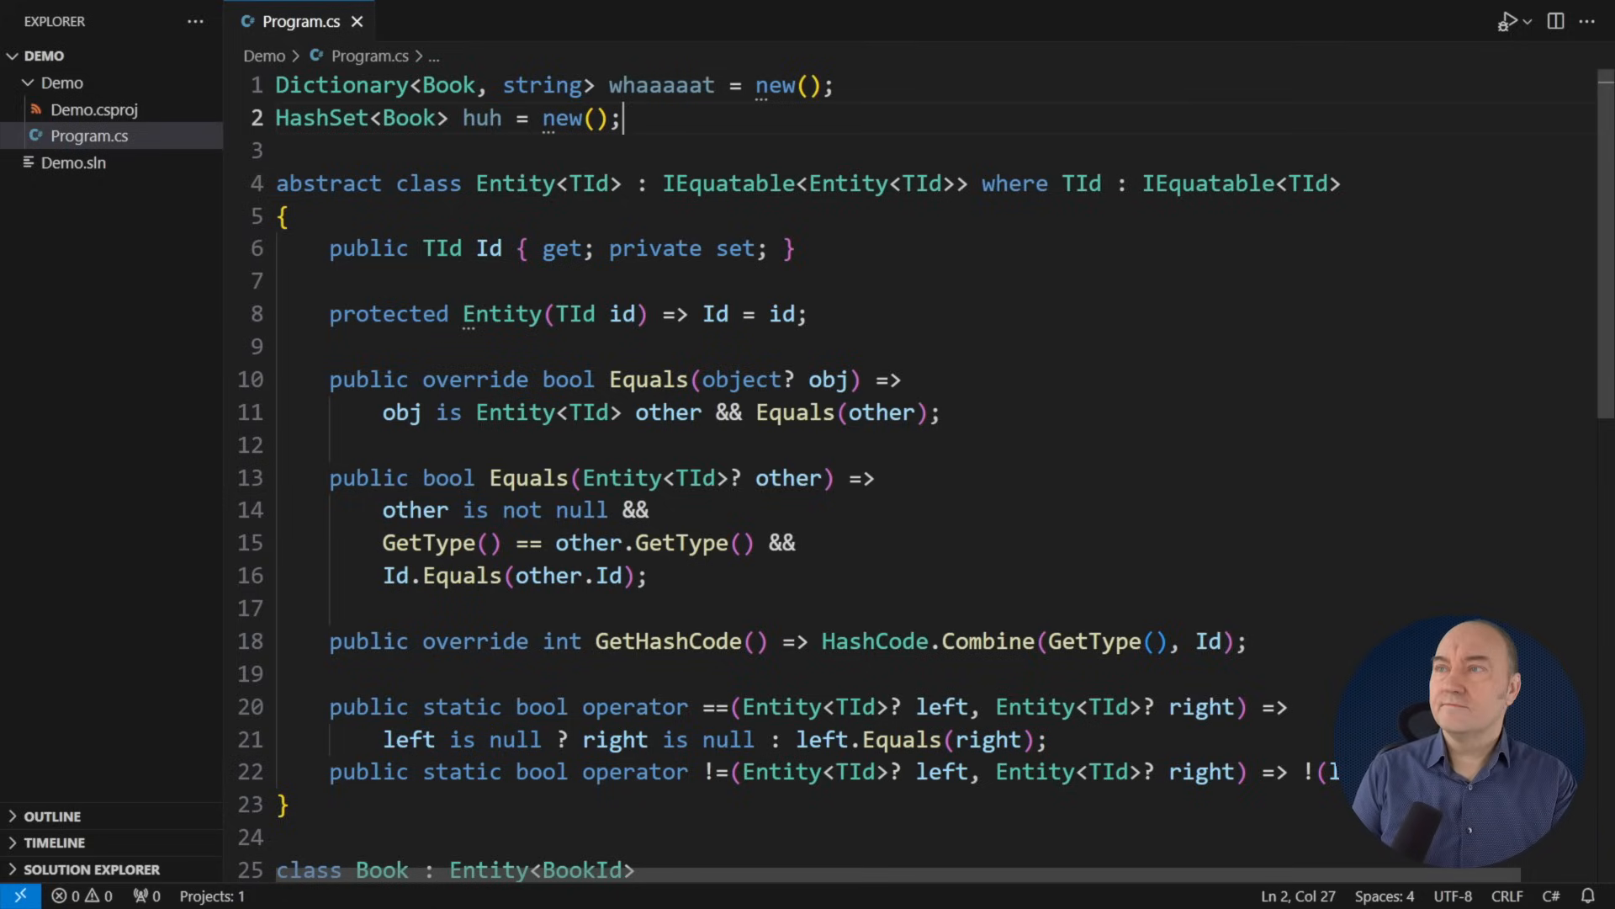
Step: Name the file holding the old equality-overriding Entity 'PoorEntity'
{"action": "type", "text": "PoorEntityDontDoItThi"}
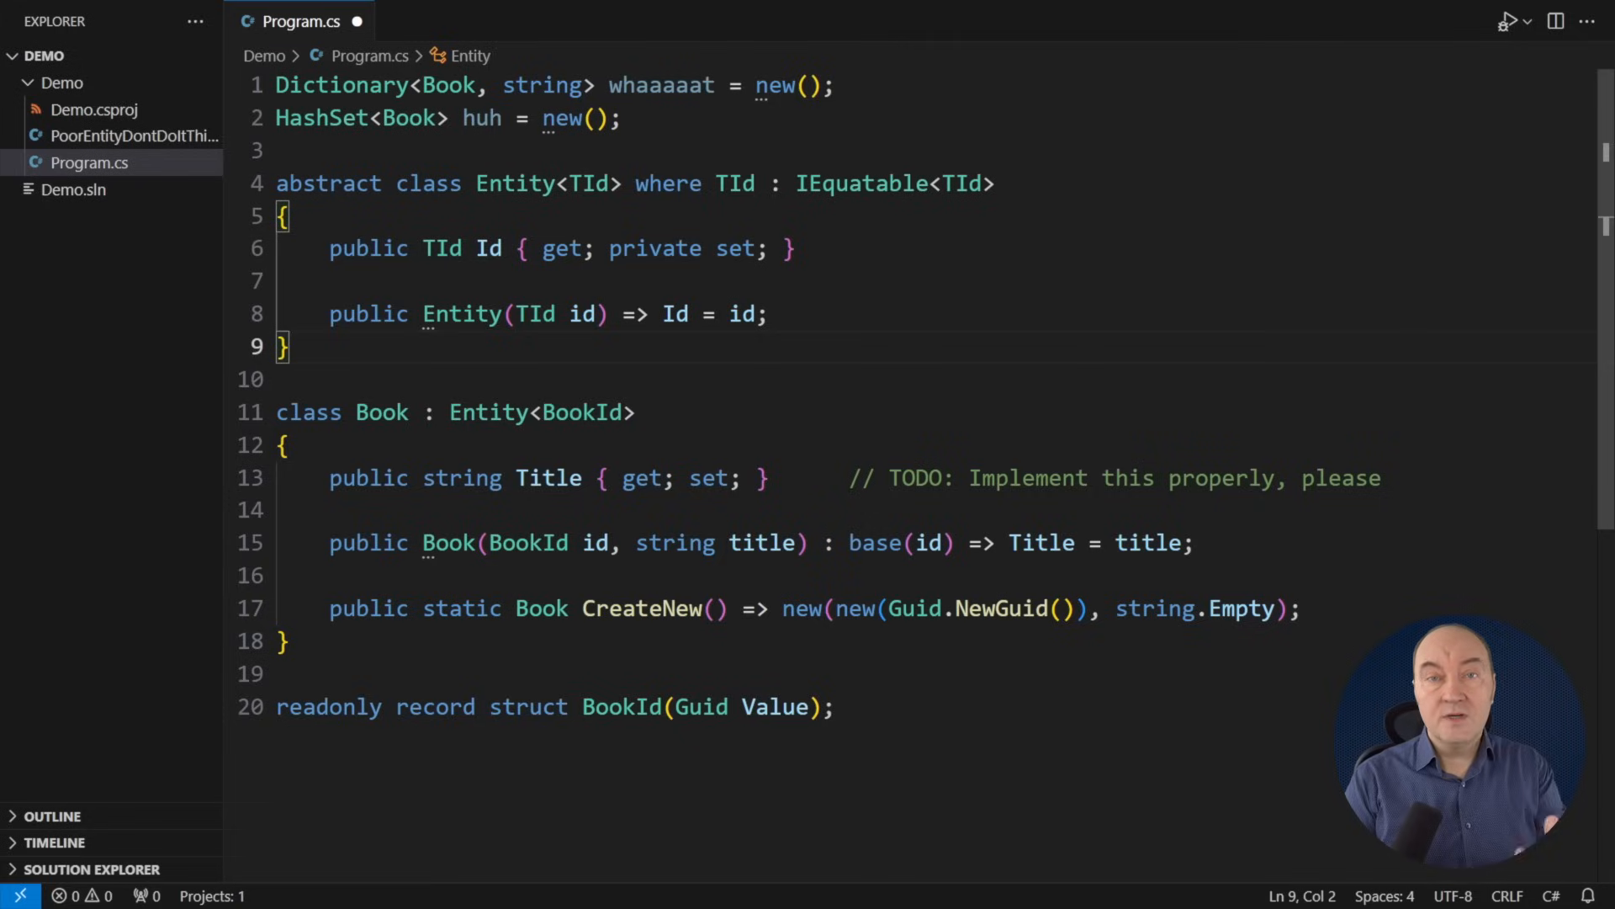
Step: Add a static IEqualityComparer<Entity<TId>> IdEqualityComparer built with EqualityComparer<Entity<TId>>.Create
{"action": "left_click", "coordinate": [767, 314]}
{"action": "type", "text": "public s"}
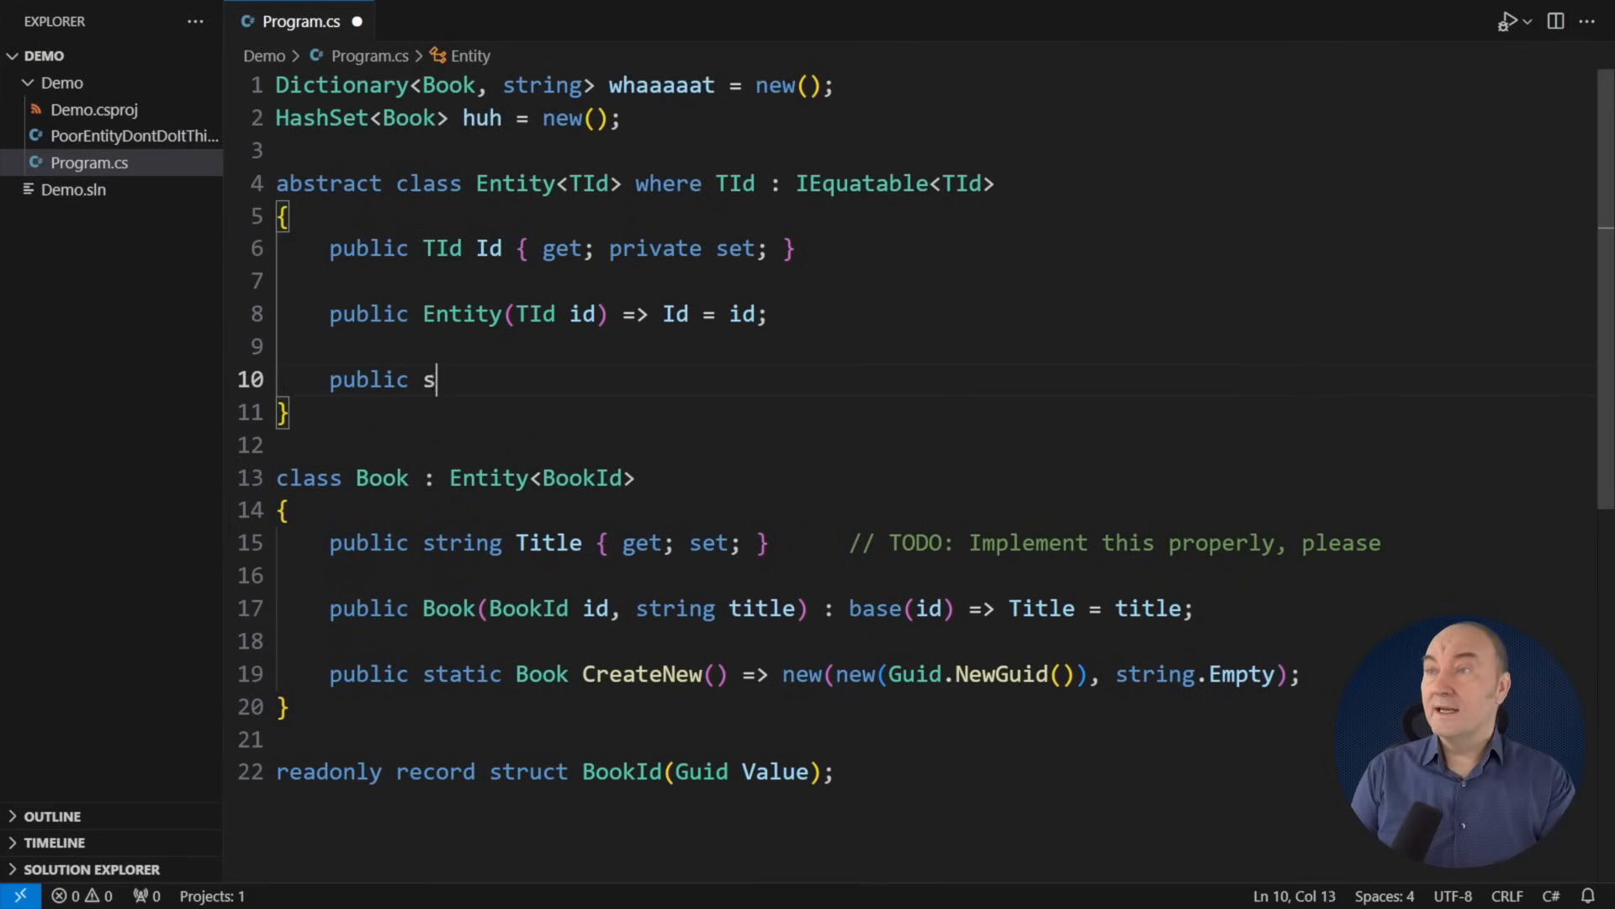
{"action": "type", "text": "tatic IEqualityComparer<Entity<TId>> IdEquali"}
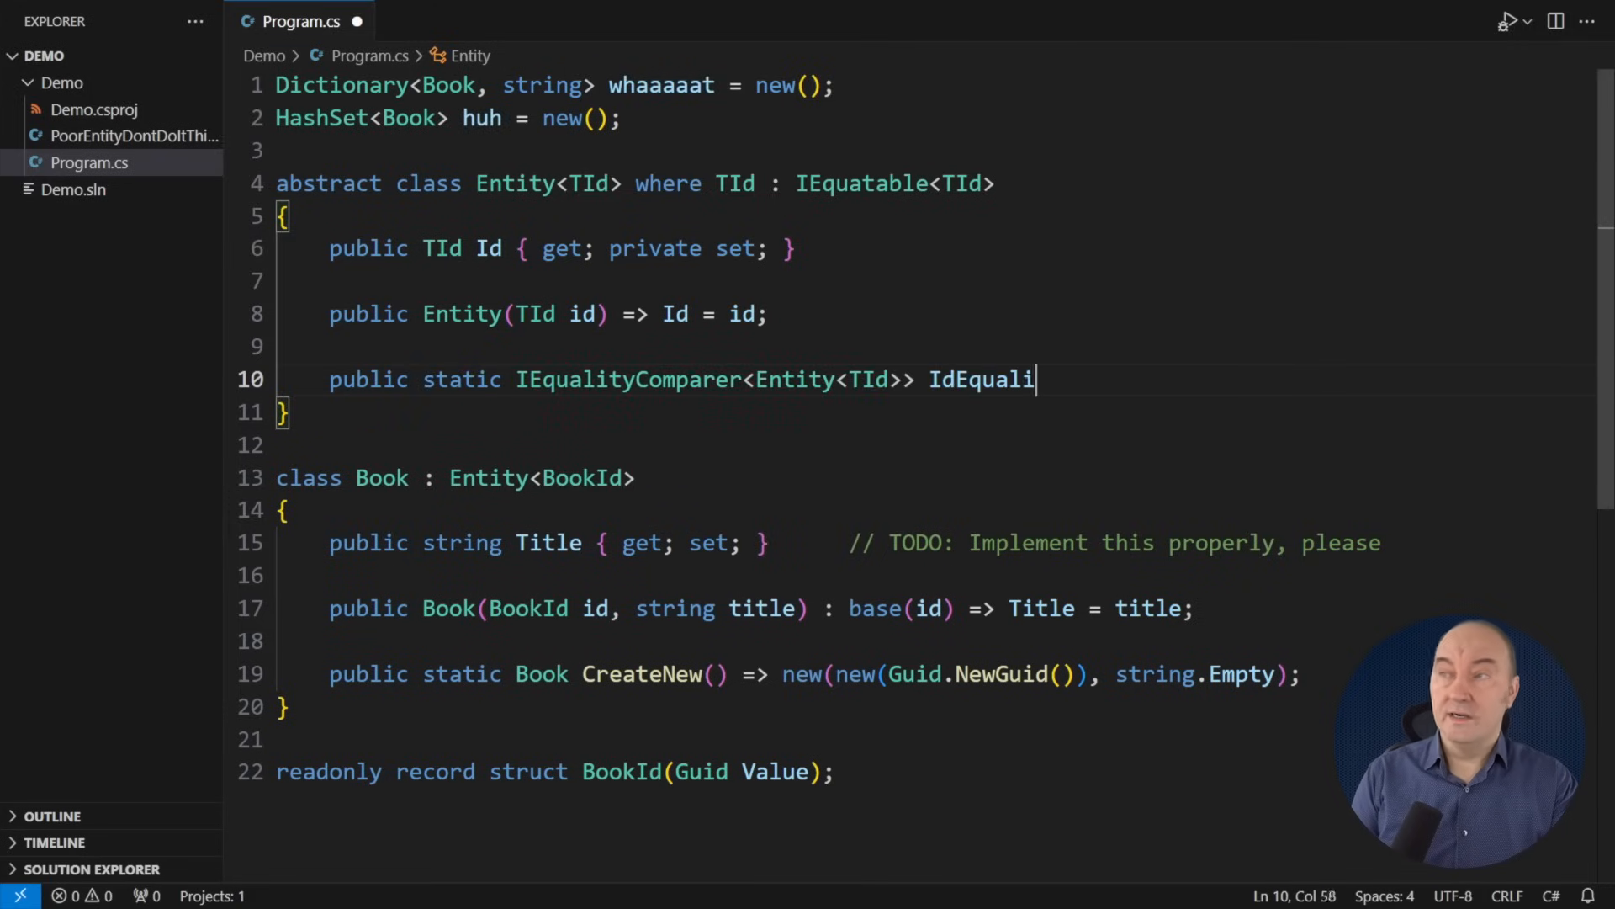
{"action": "type", "text": "tyComparer =>"}
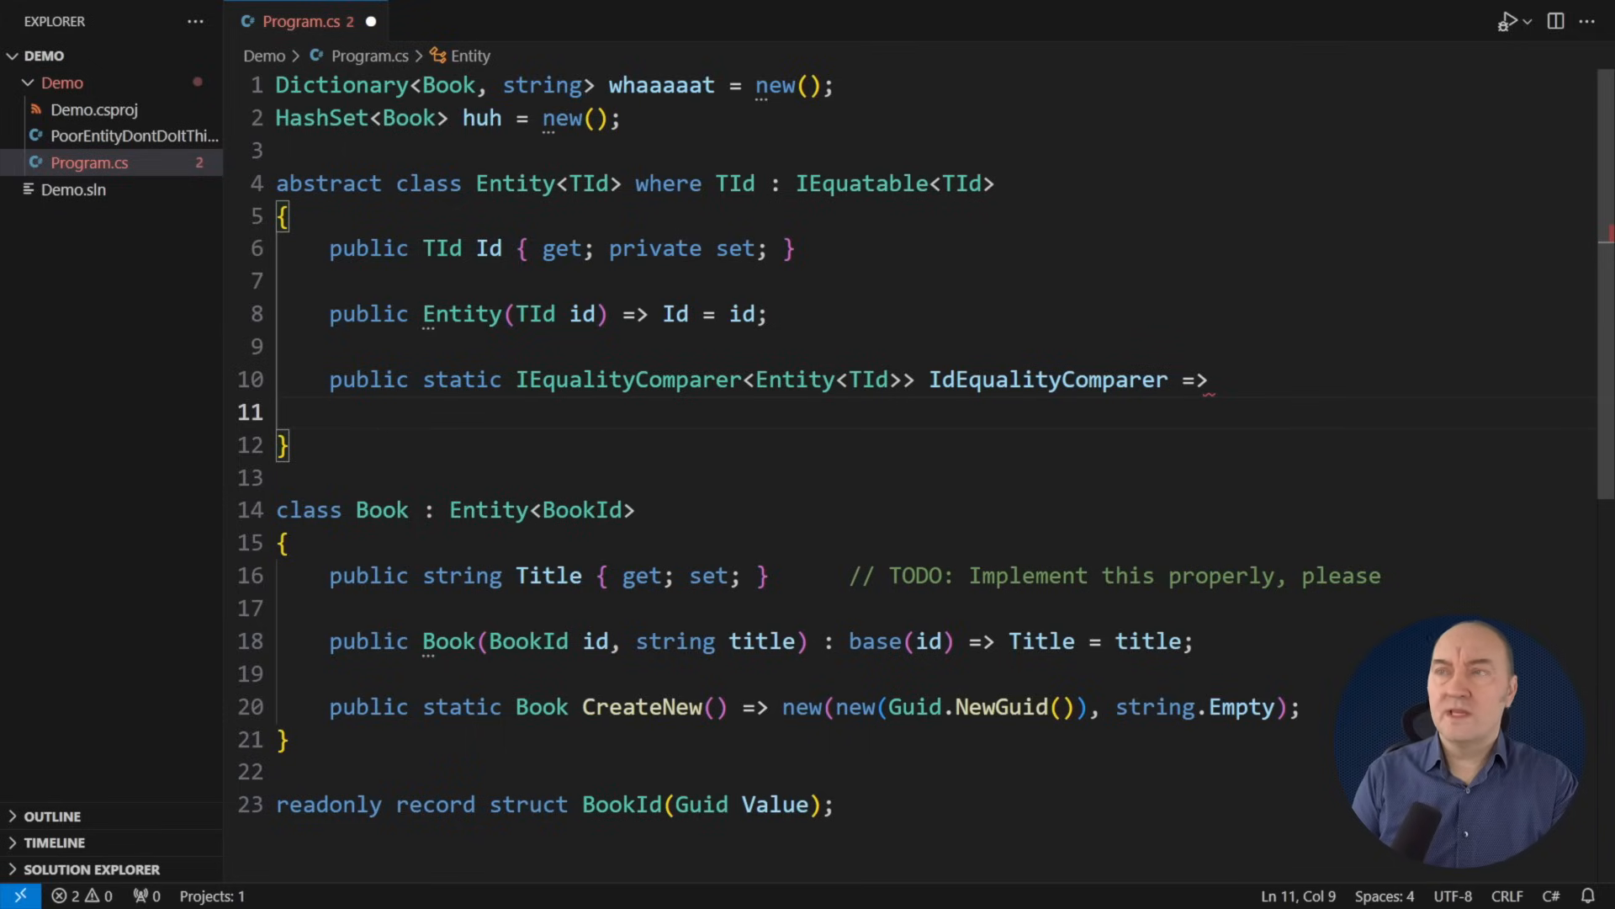
{"action": "type", "text": "EqualityComparer<Entity<TId>>.Create((x, y) =>"}
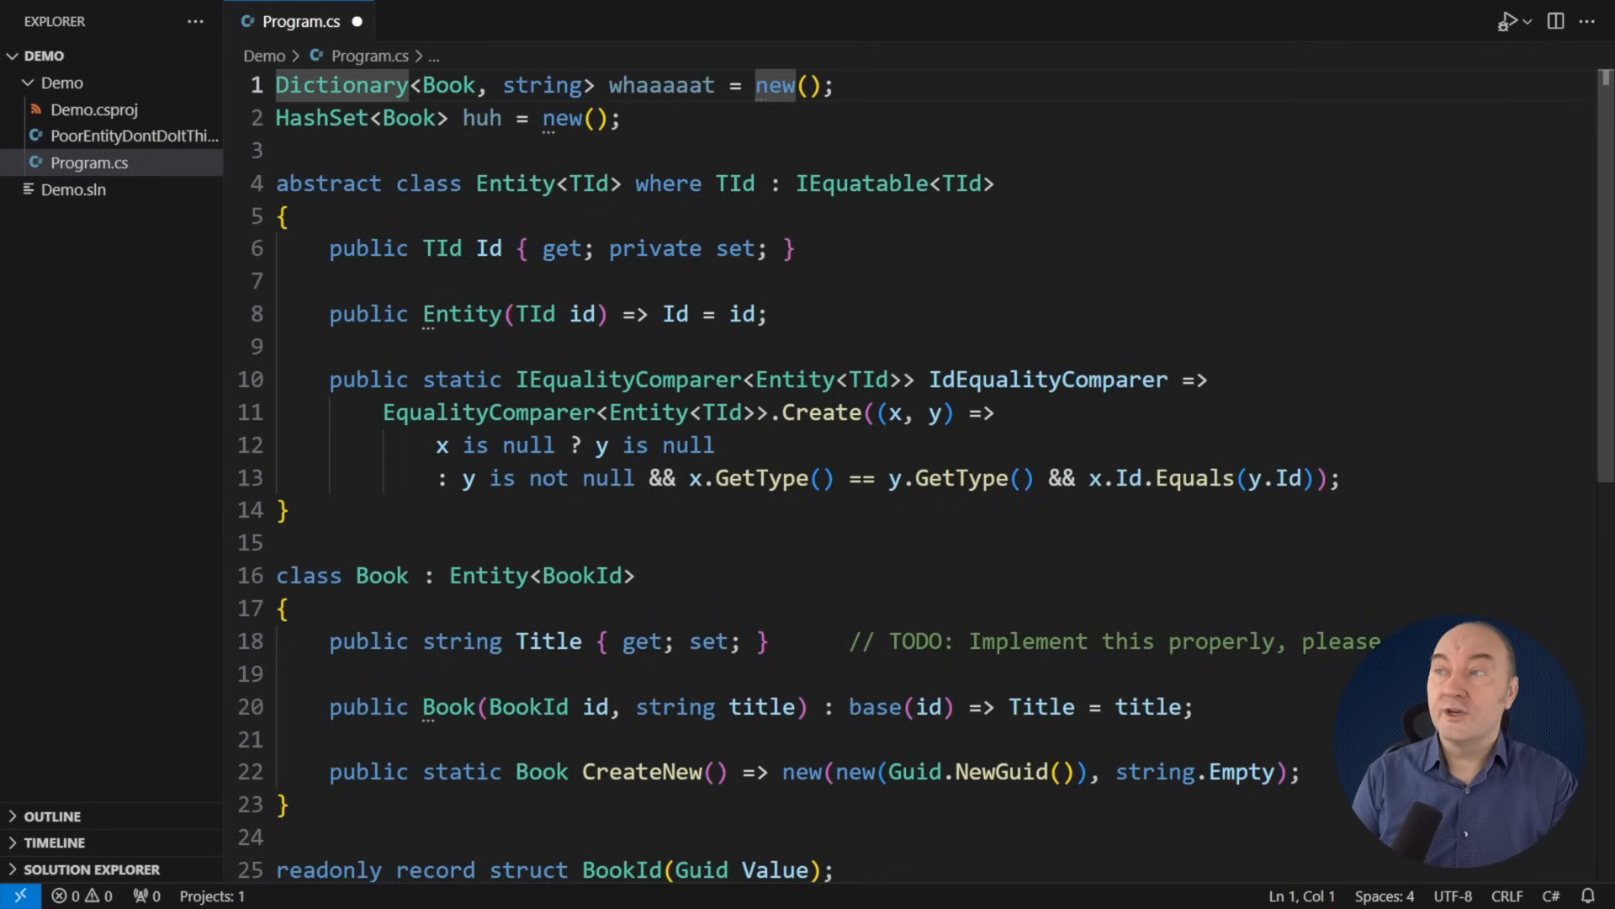
Step: Pass Book.IdEqualityComparer to whaaaaat, add a Dictionary<BookId, string>, and comment 'Fail on collision'
{"action": "type", "text": "Book.IdEqualityComparer"}
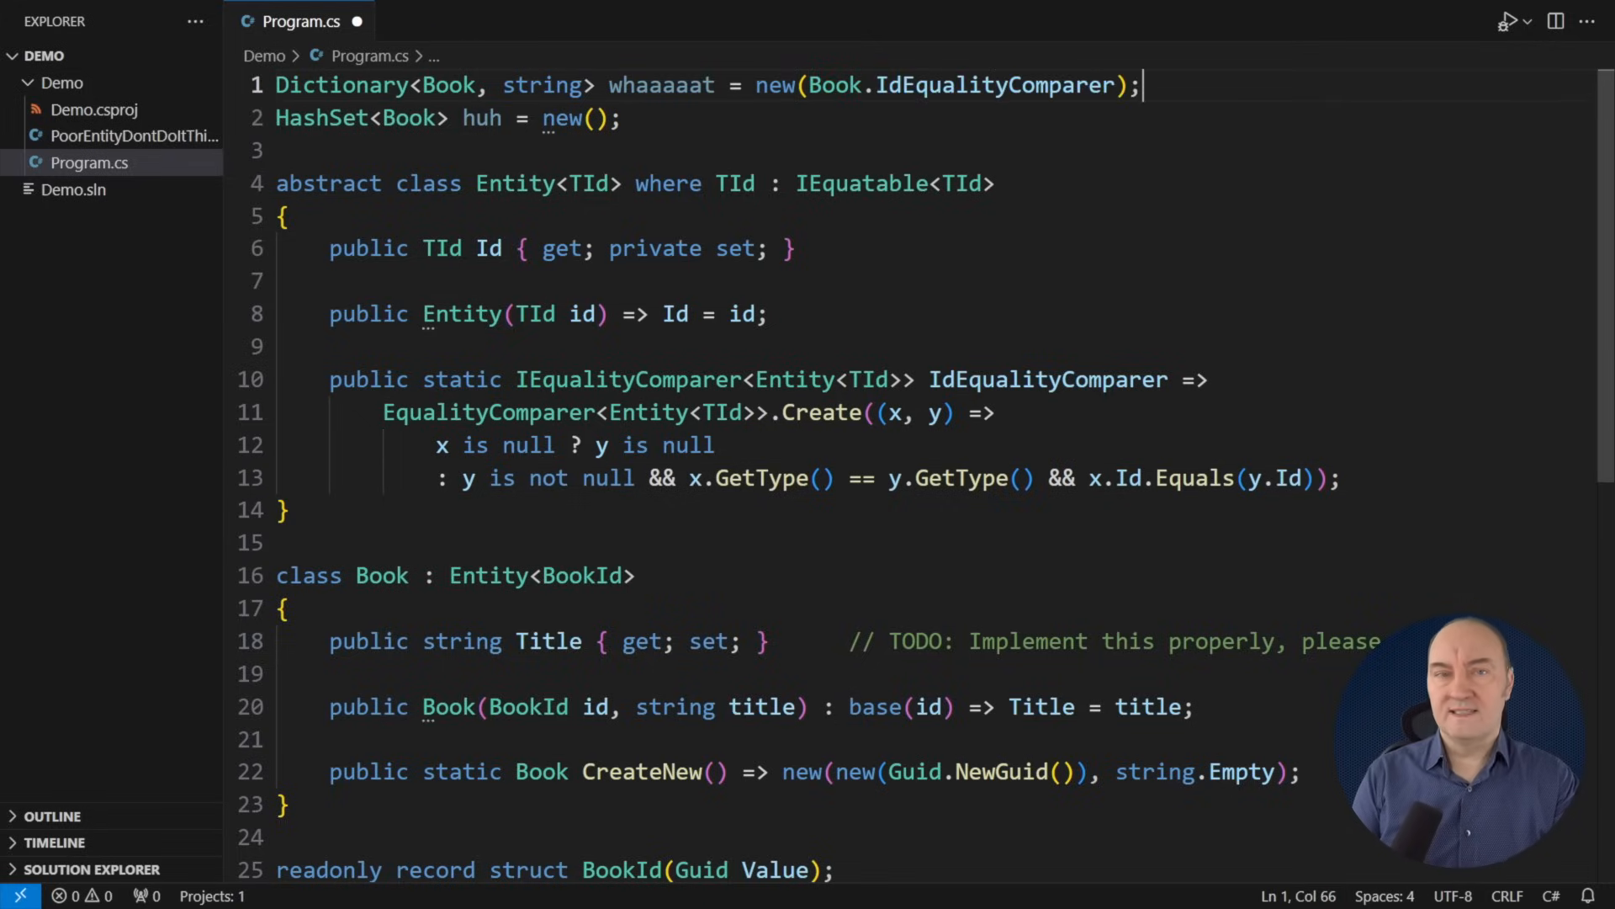
{"action": "type", "text": "// Fail on collision"}
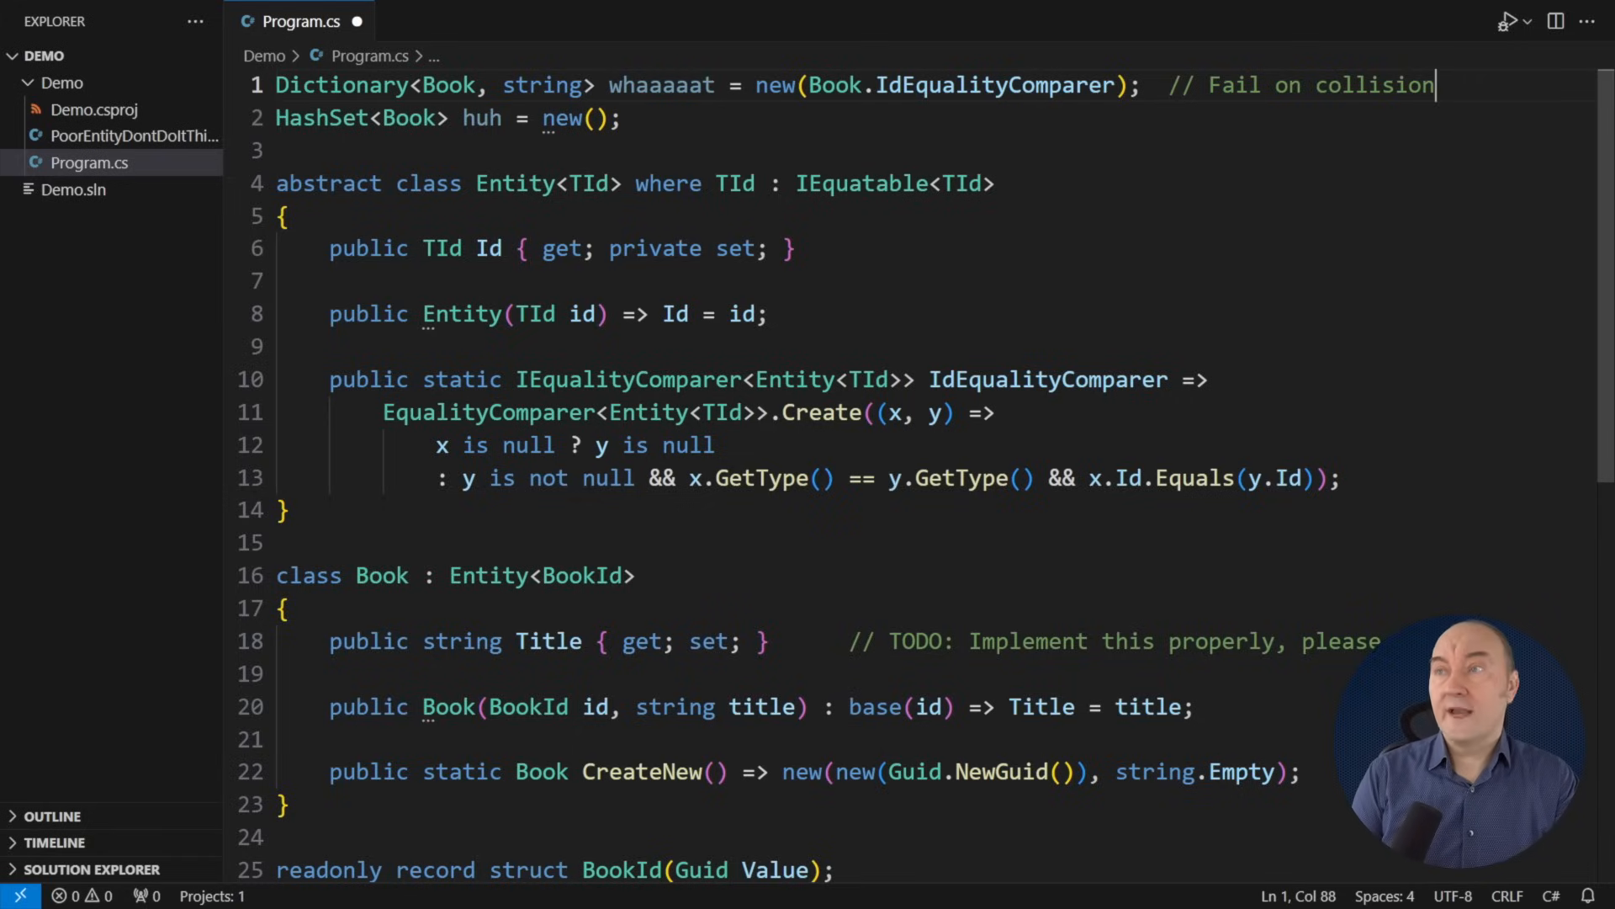
{"action": "type", "text": "Dictionary<BookId, string> good = new();                           // Fail o"}
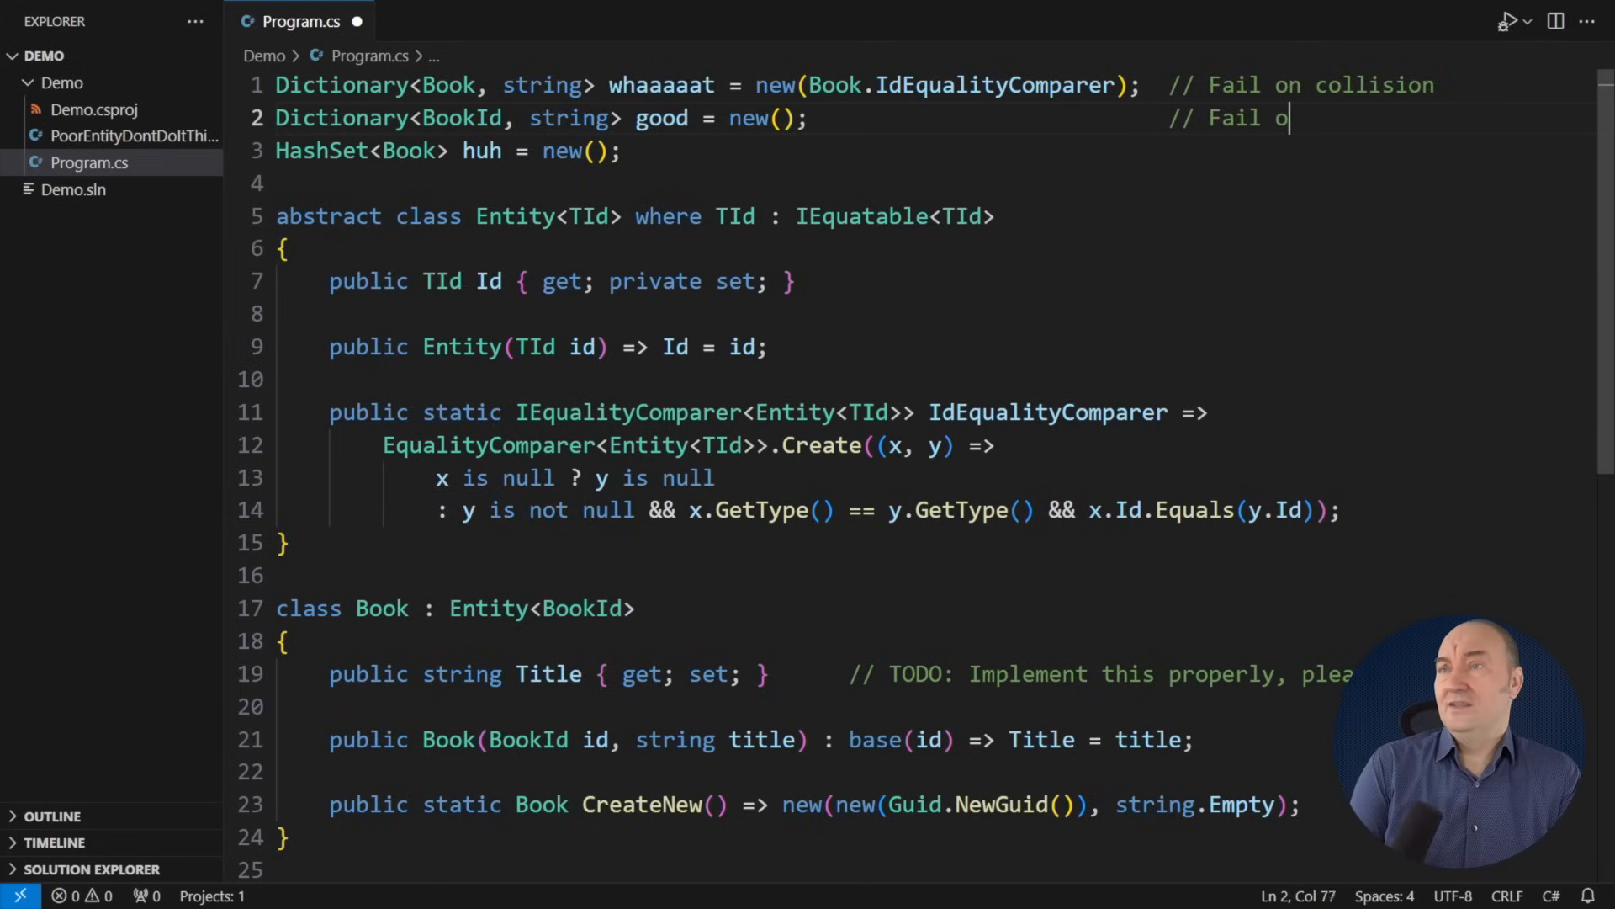
{"action": "type", "text": "n collision"}
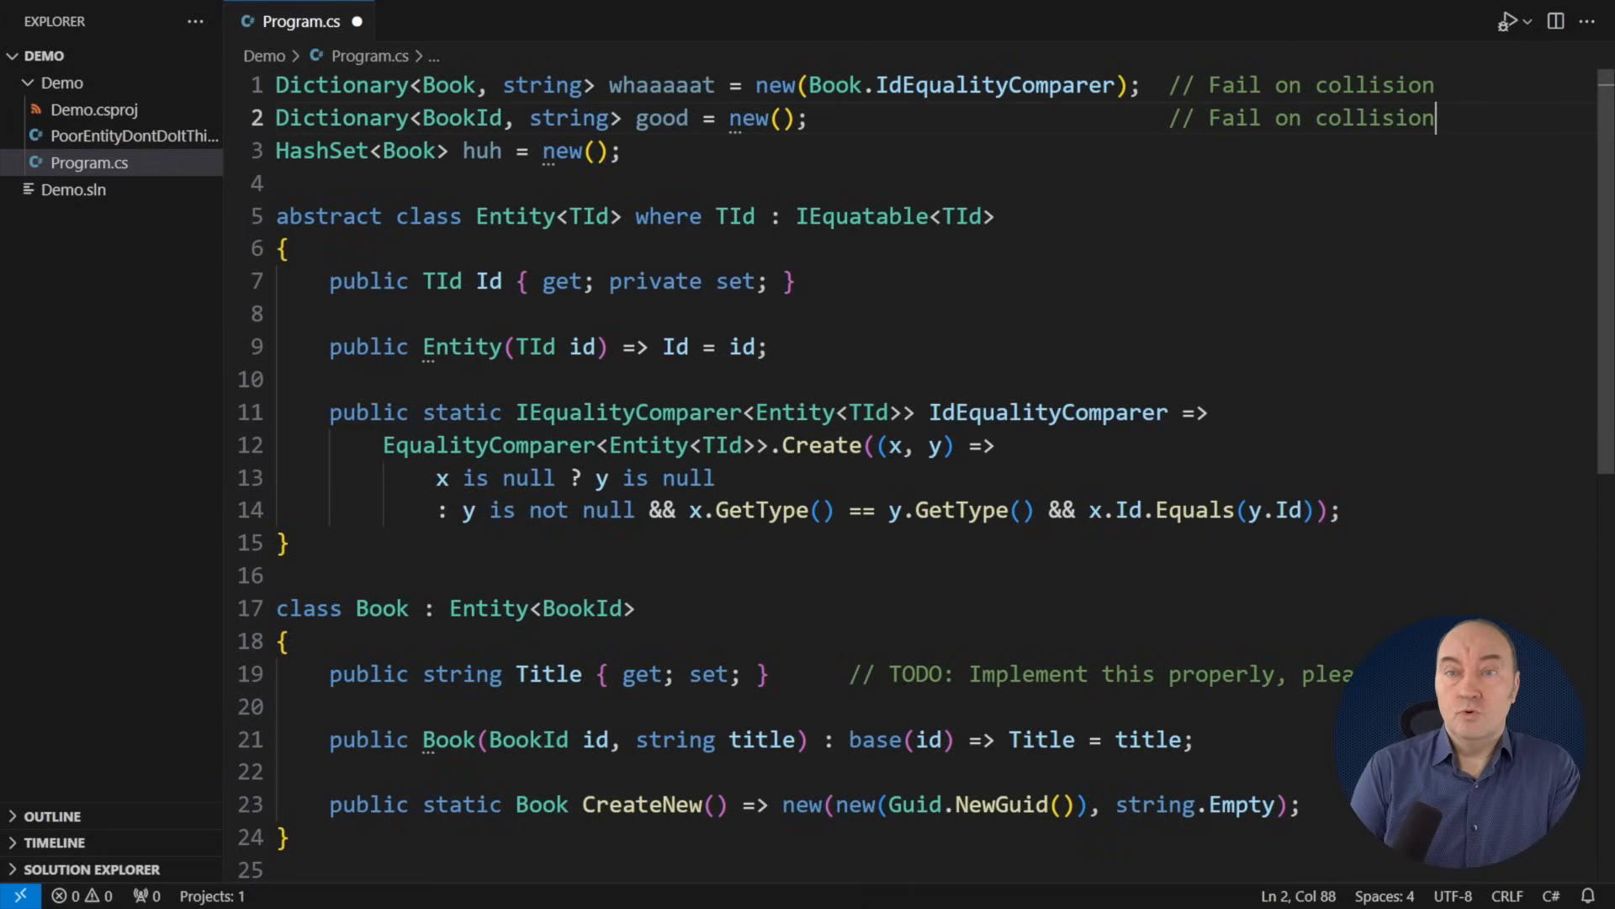
Step: Annotate the HashSet declaration with '// Reference equality - no collision'
{"action": "left_click", "coordinate": [618, 151]}
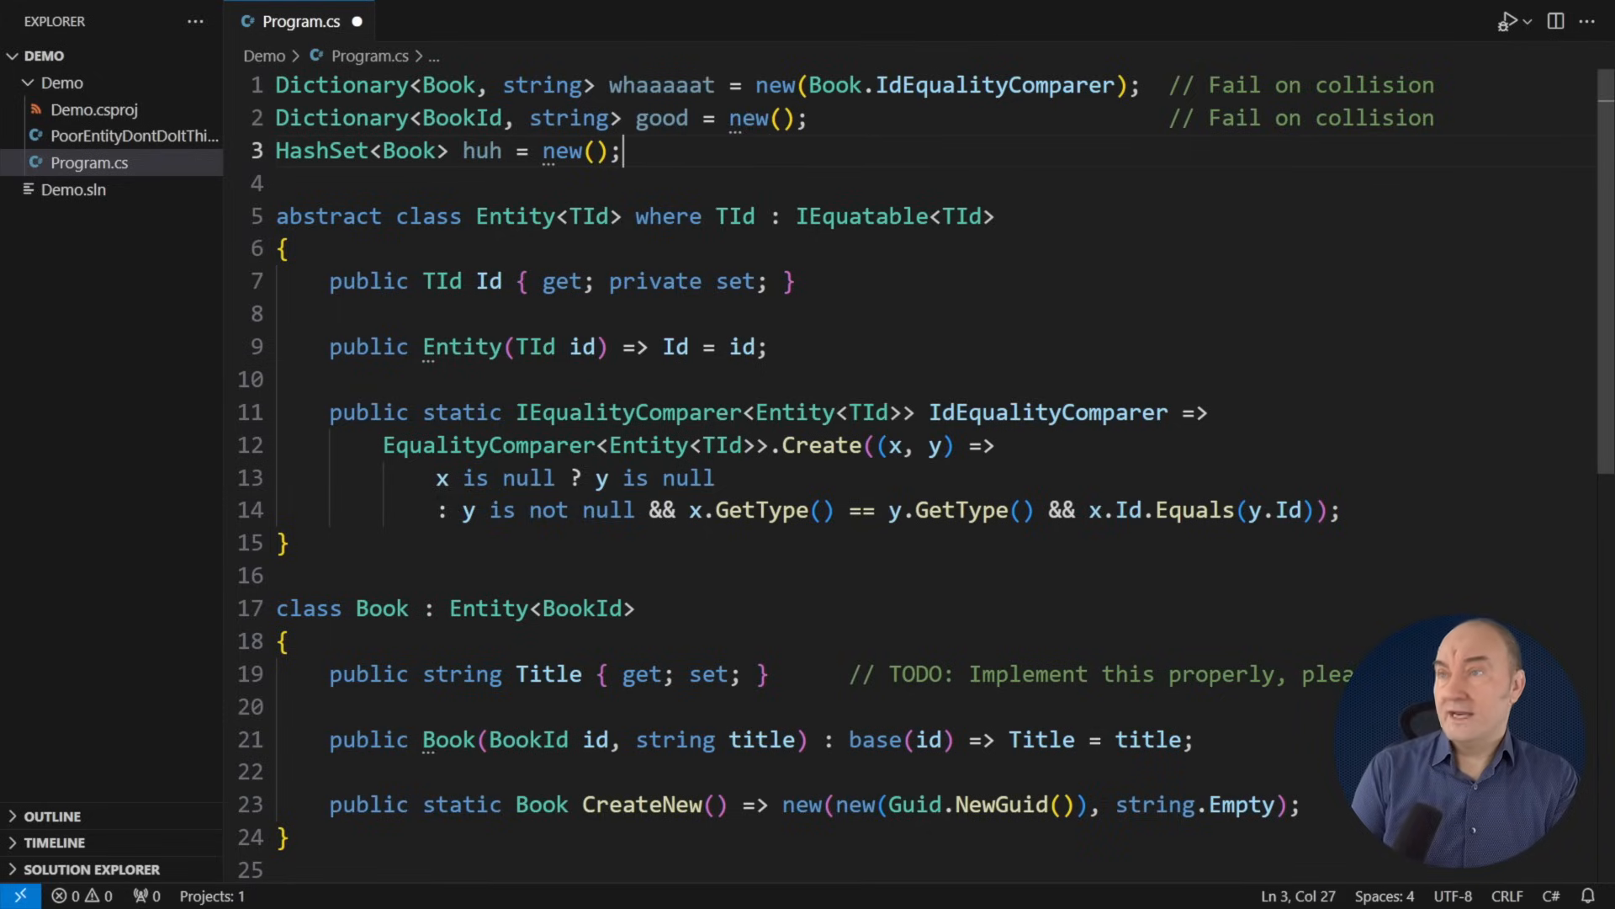
{"action": "type", "text": "// Reference equality - no collision detection"}
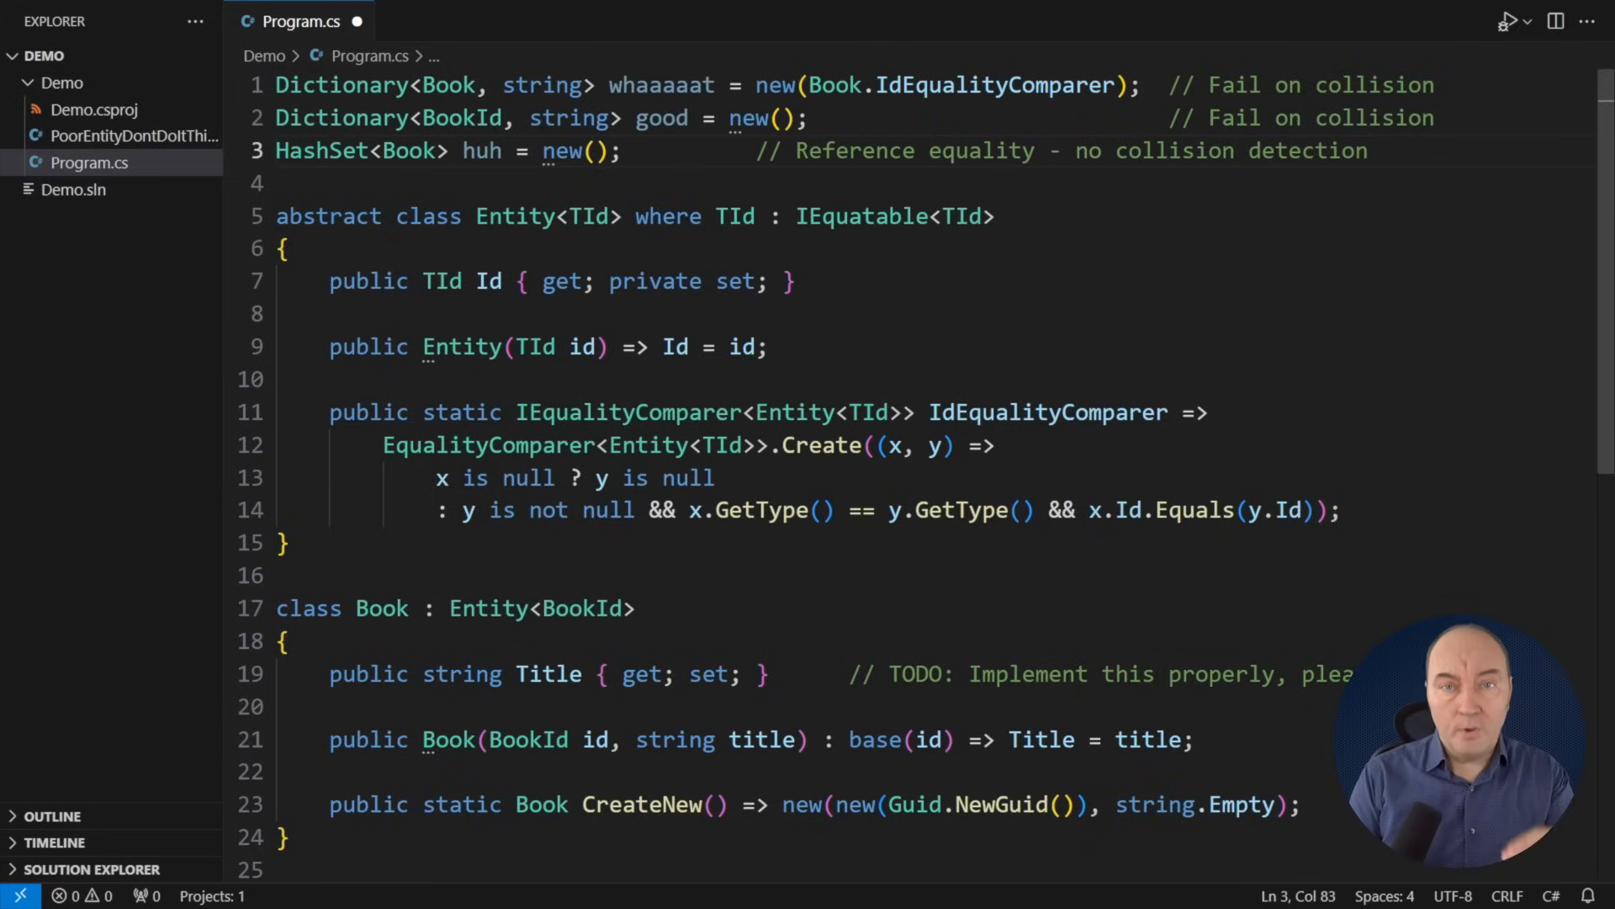
{"action": "key", "text": "Enter"}
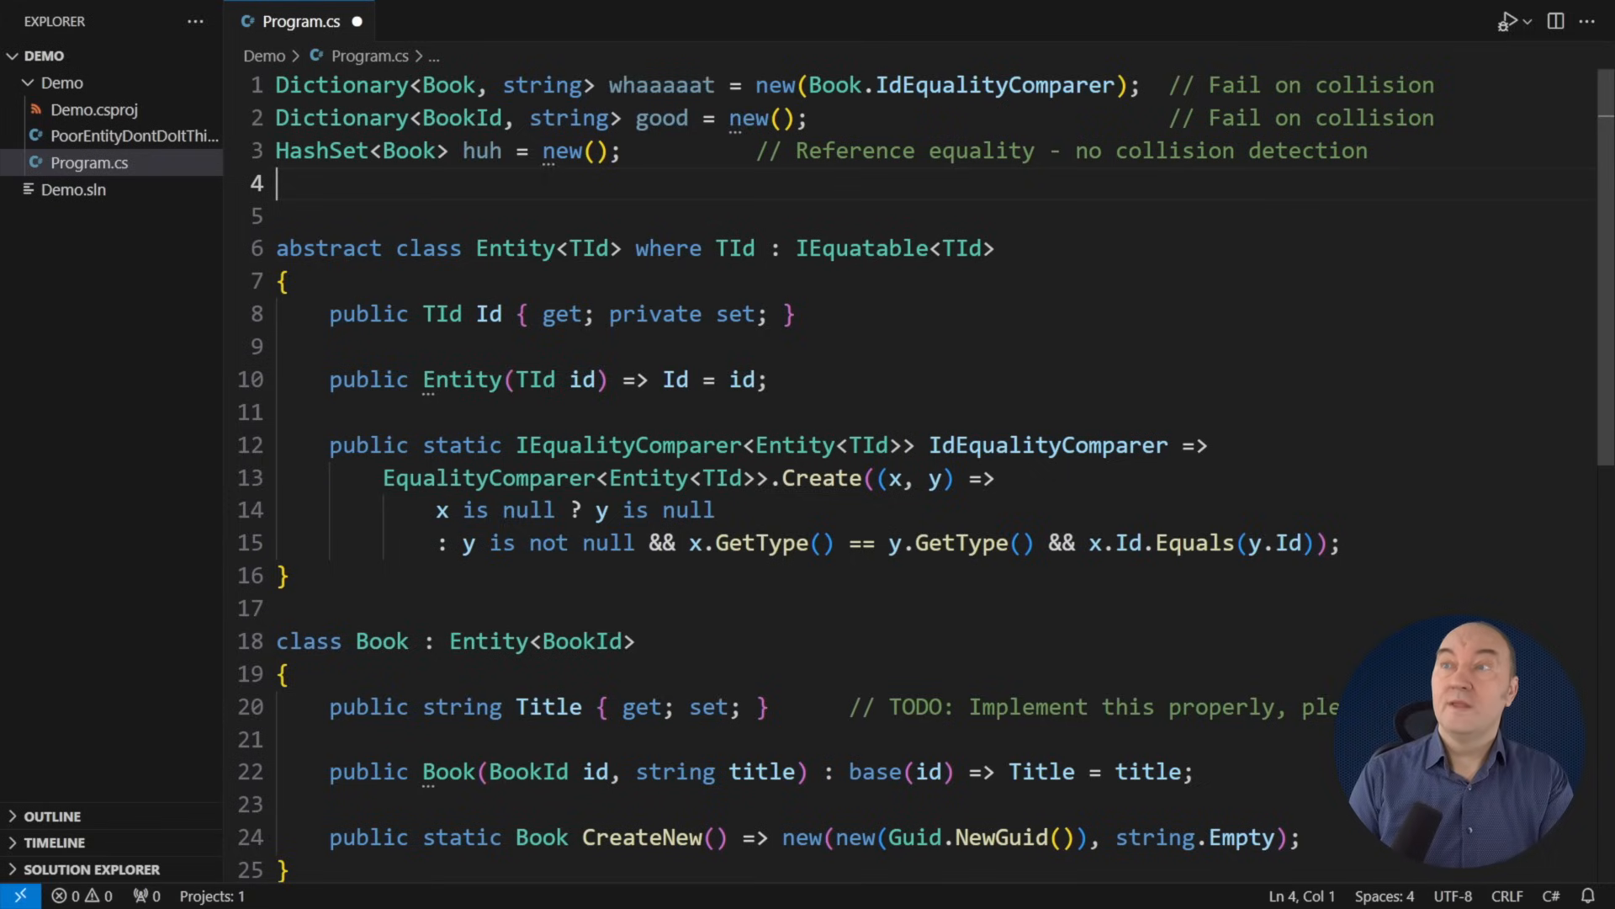
Step: Add a '// ------------ ???' divider and List<Book> books, commented as the only entity collection to care about
{"action": "type", "text": "// ------------ ???"}
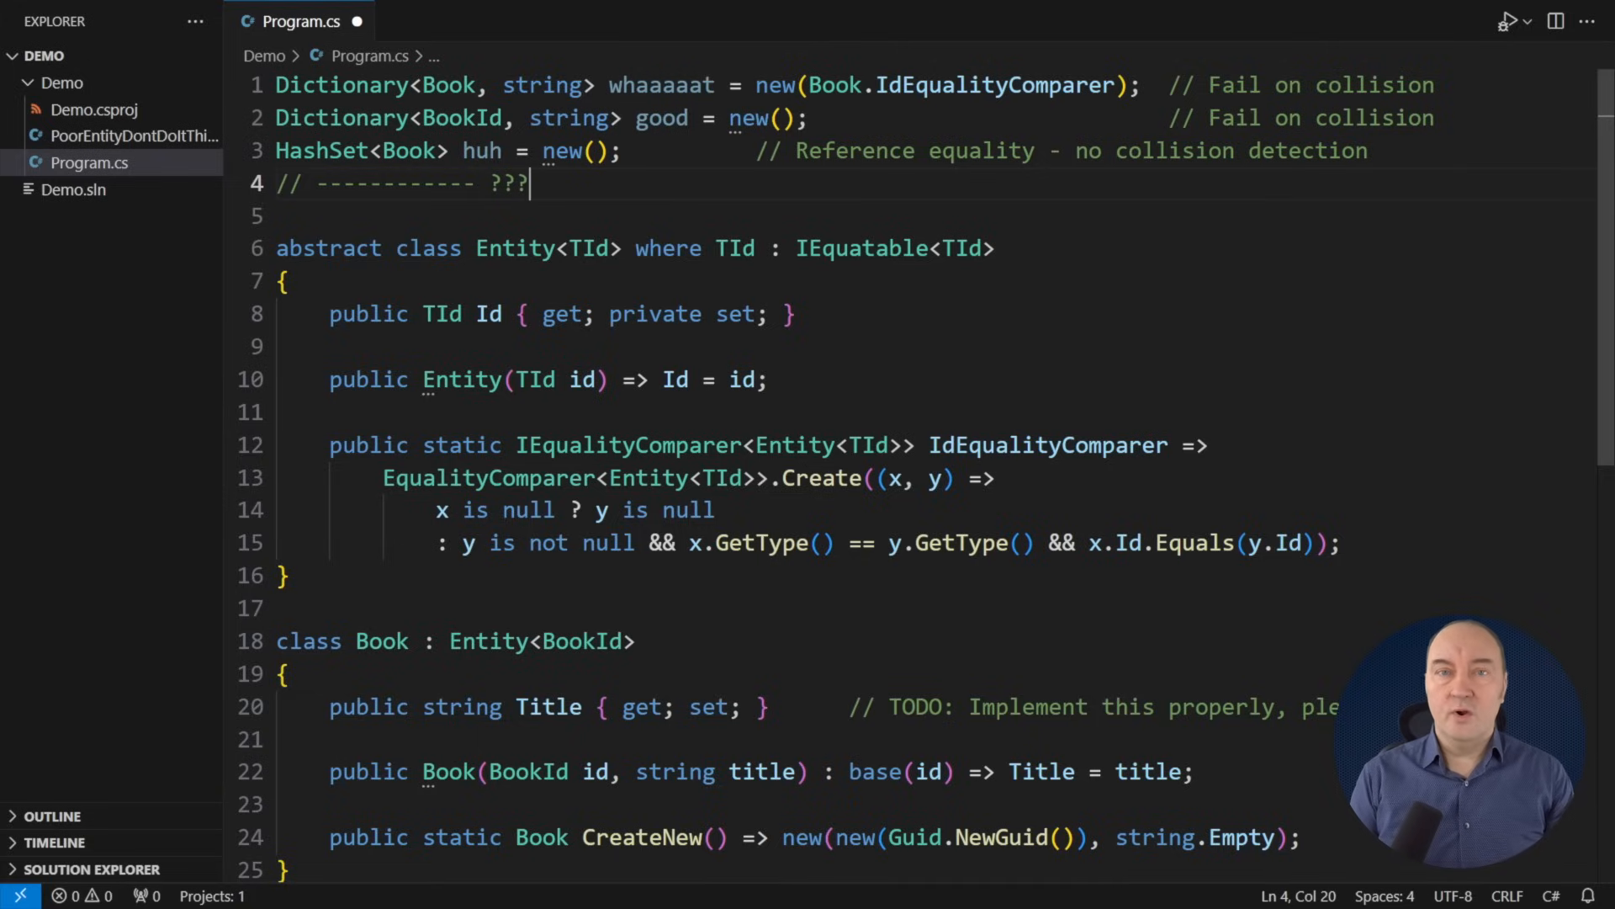
{"action": "type", "text": "List<Book> books = new();           // The only coll"}
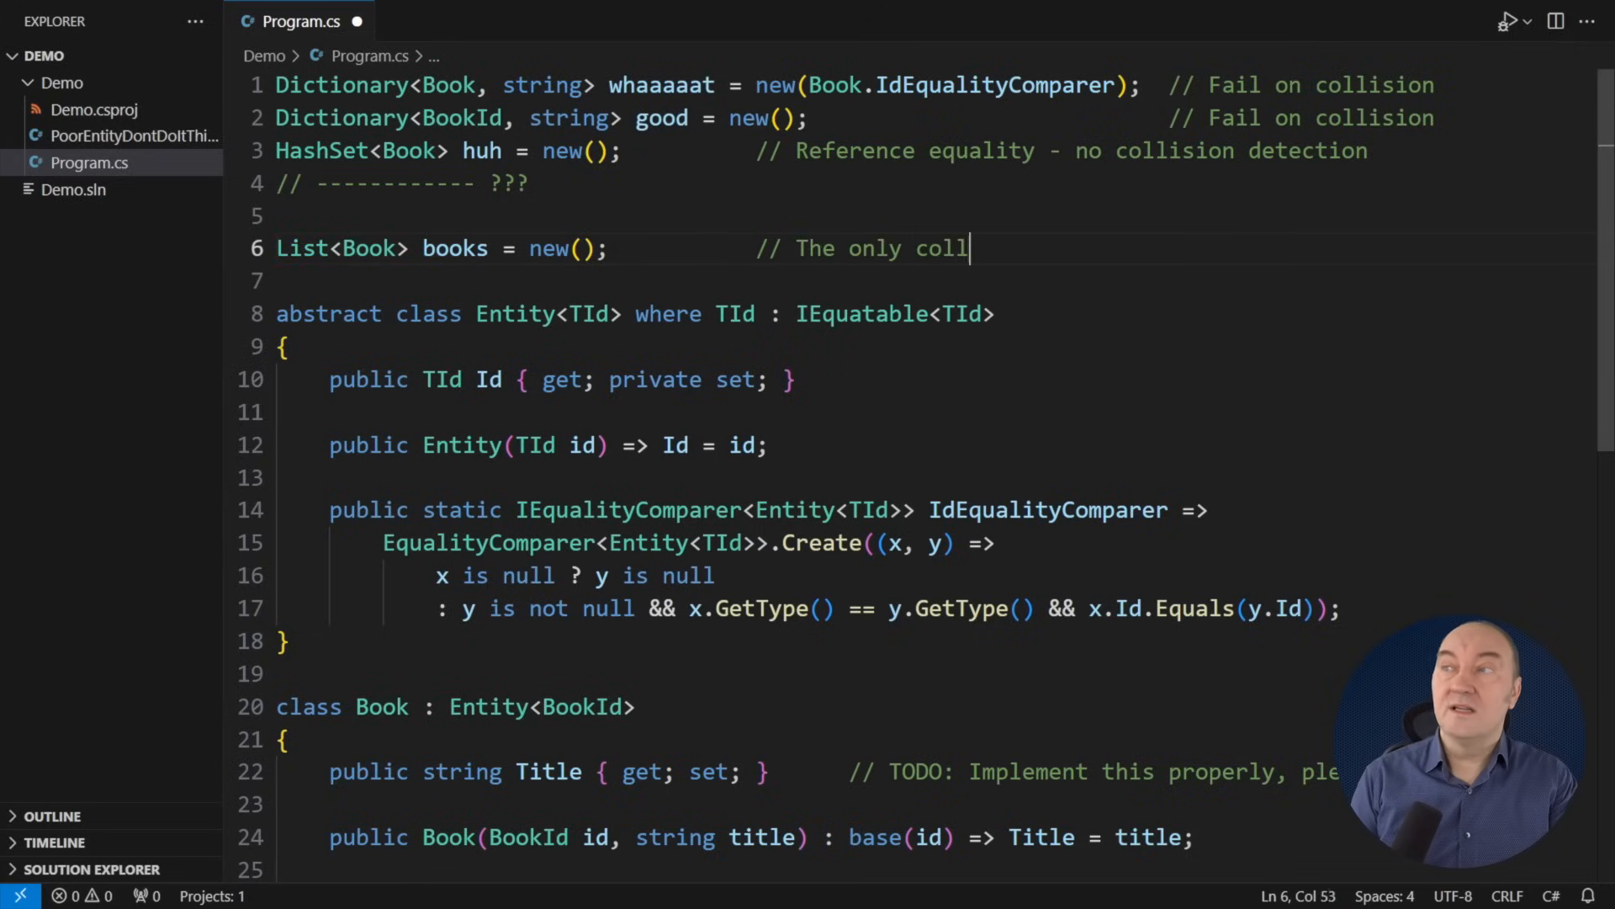
{"action": "type", "text": "ection of entities to care about!"}
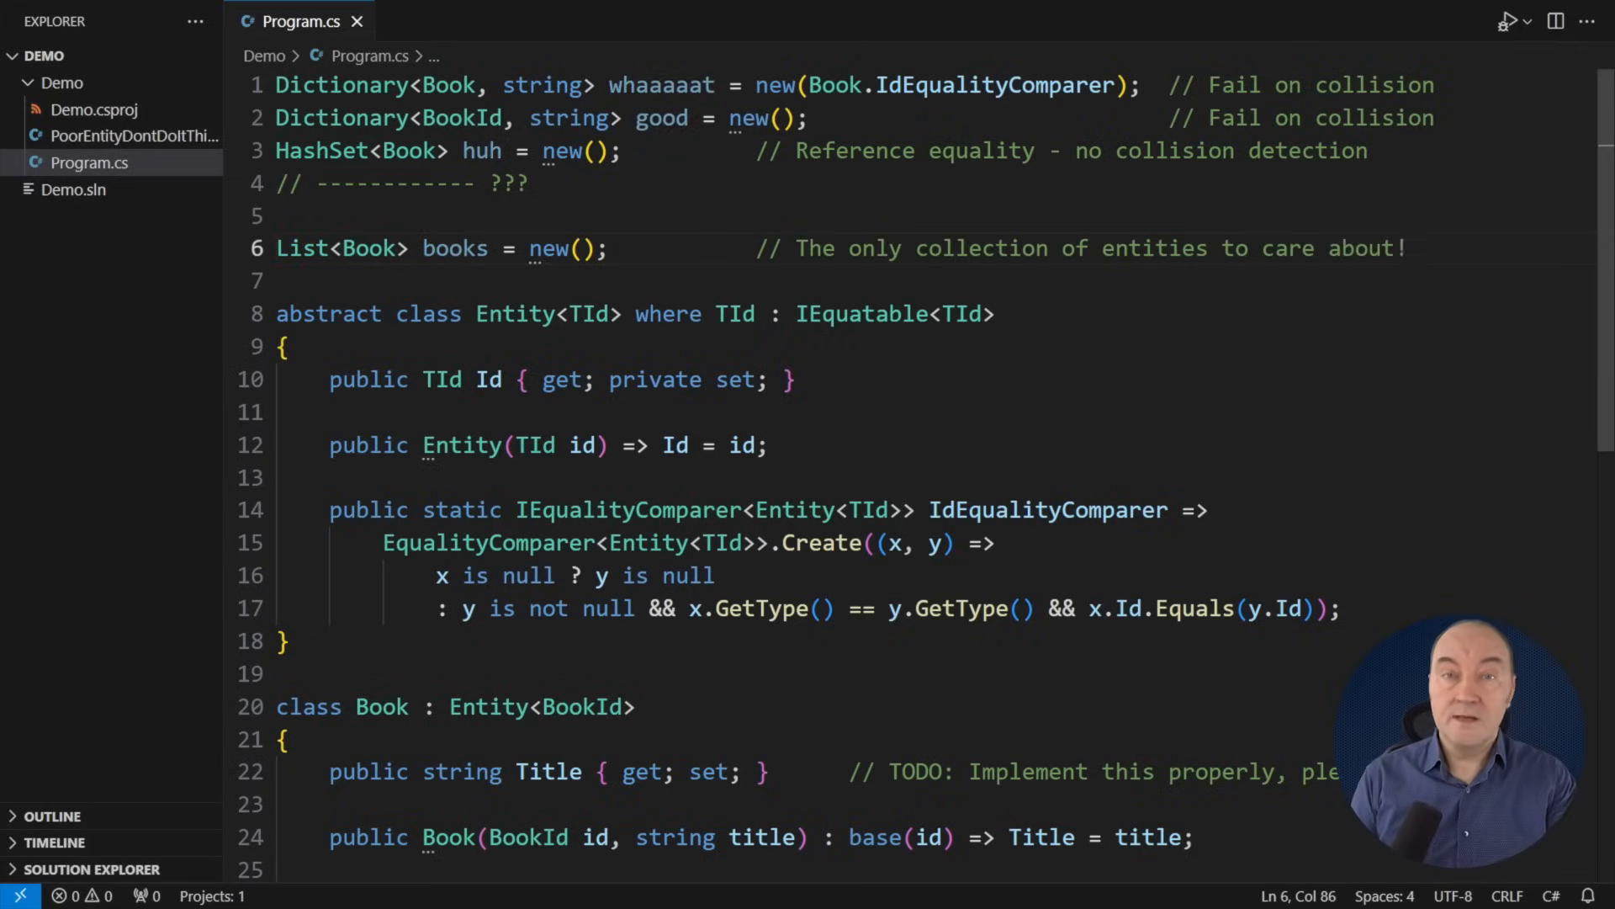